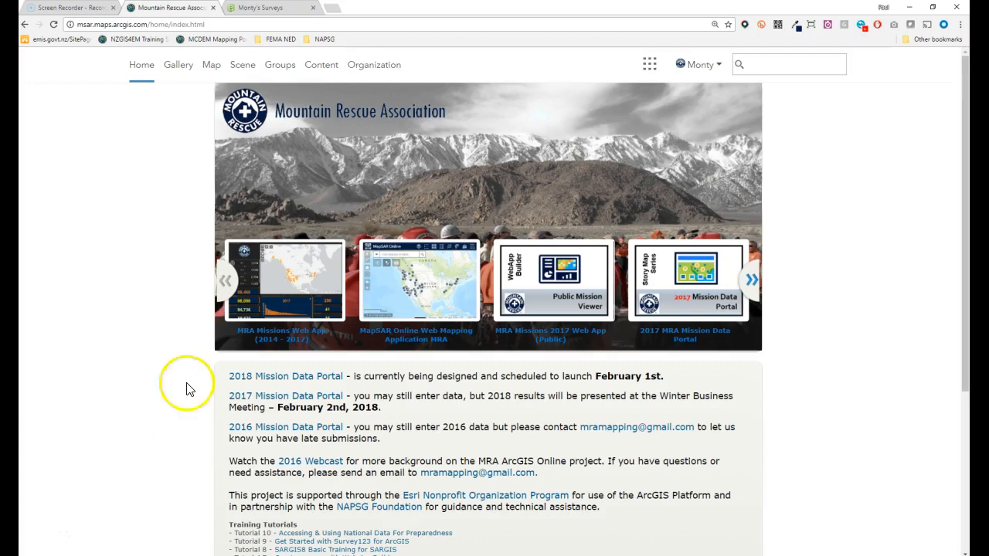
{"action": "mouse_move", "coordinate": [297, 382]}
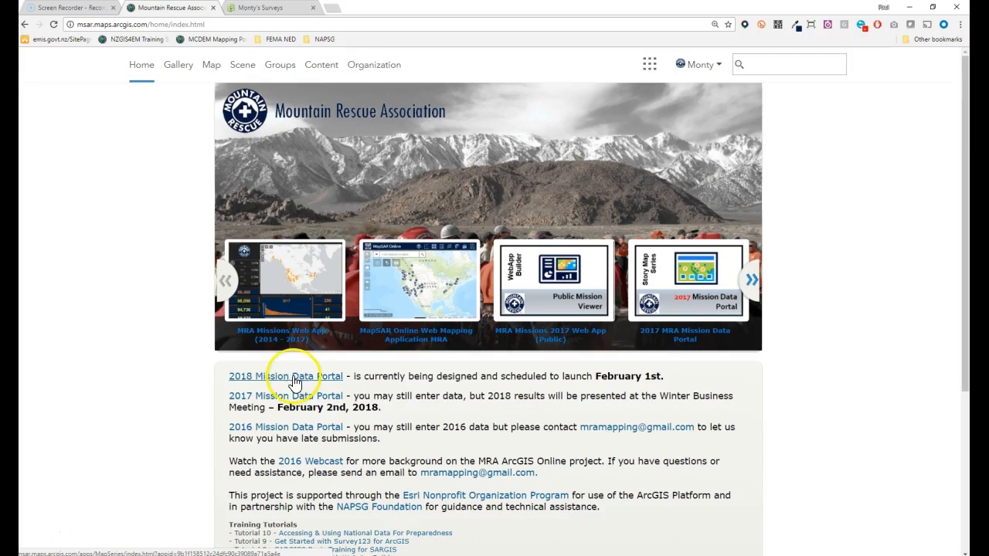
Open the 2018 Mission Data Portal story map from the organization home page.
{"action": "left_click", "coordinate": [281, 377]}
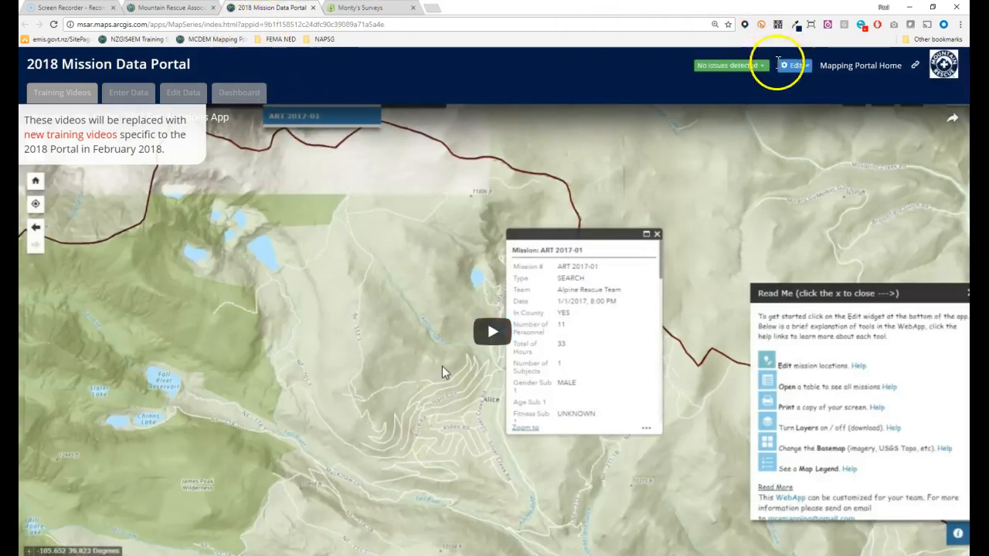
{"action": "mouse_move", "coordinate": [798, 69]}
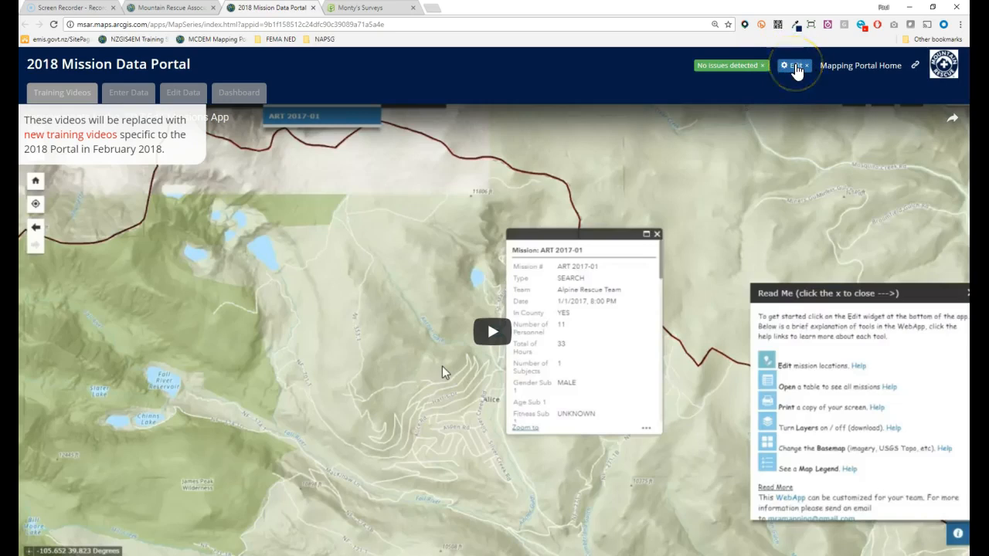
Enter edit mode and select the Enter Data tab's side panel text for editing.
{"action": "left_click", "coordinate": [798, 65]}
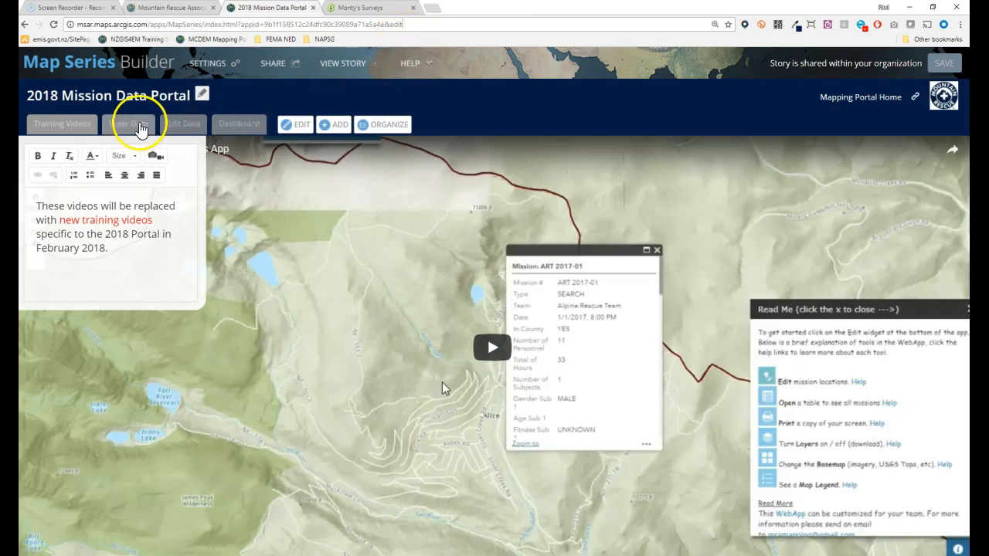
{"action": "left_click", "coordinate": [128, 124]}
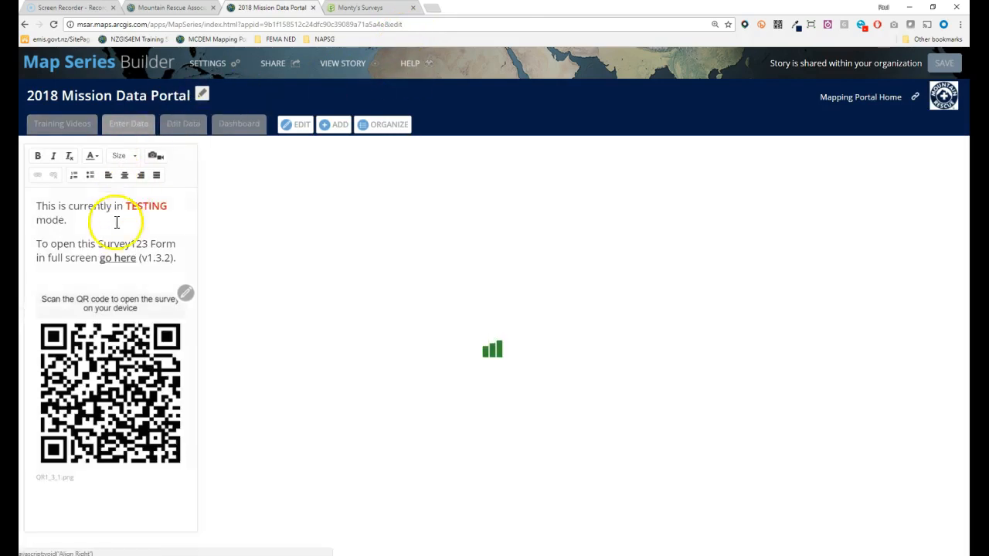
{"action": "left_click", "coordinate": [117, 257]}
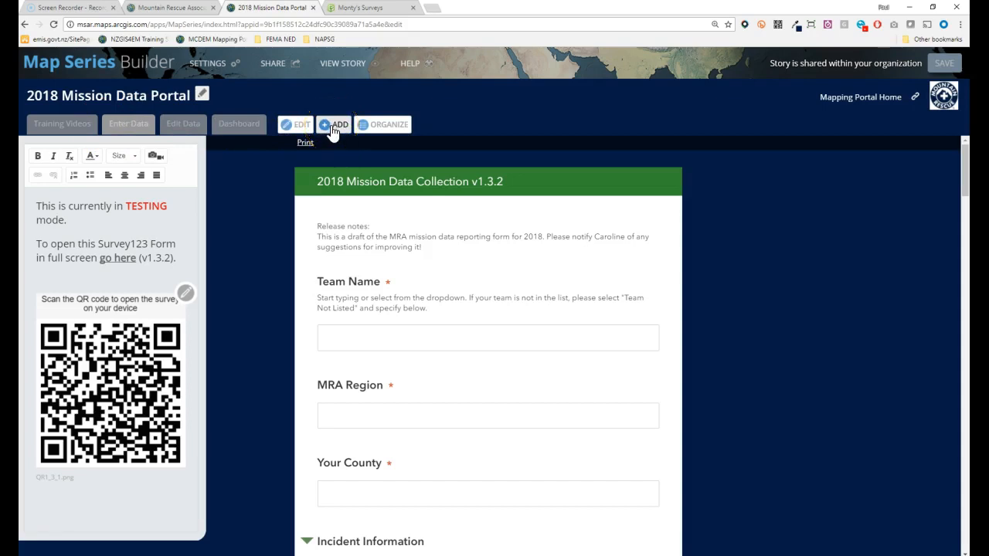
Begin adding a new story tab with Web page content, then go to the Survey123 surveys page.
{"action": "left_click", "coordinate": [334, 124]}
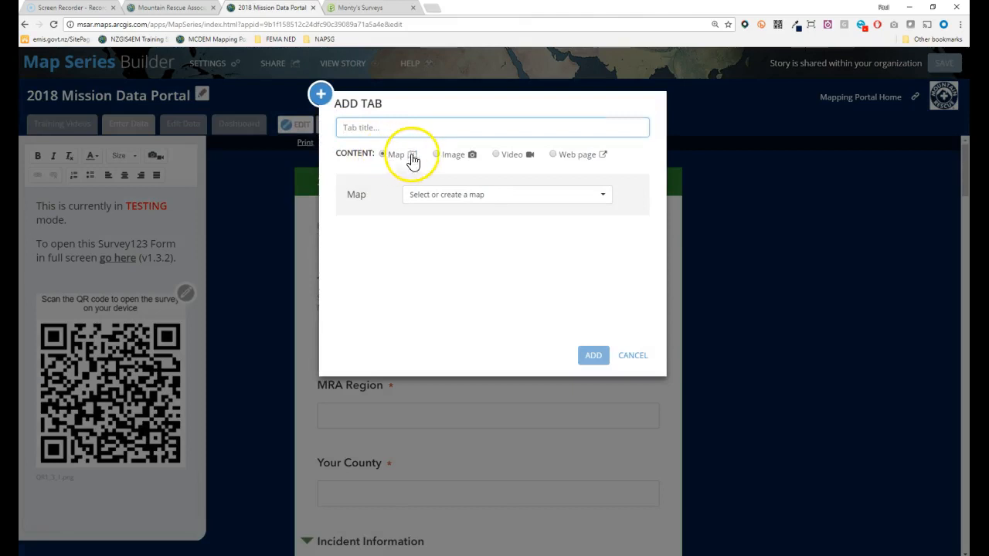
{"action": "left_click", "coordinate": [496, 154]}
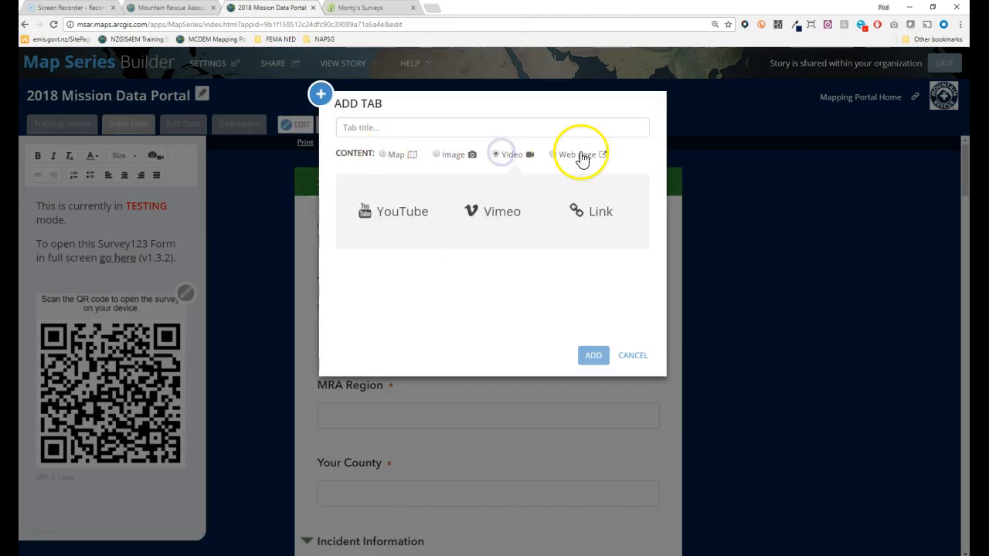
{"action": "left_click", "coordinate": [553, 154]}
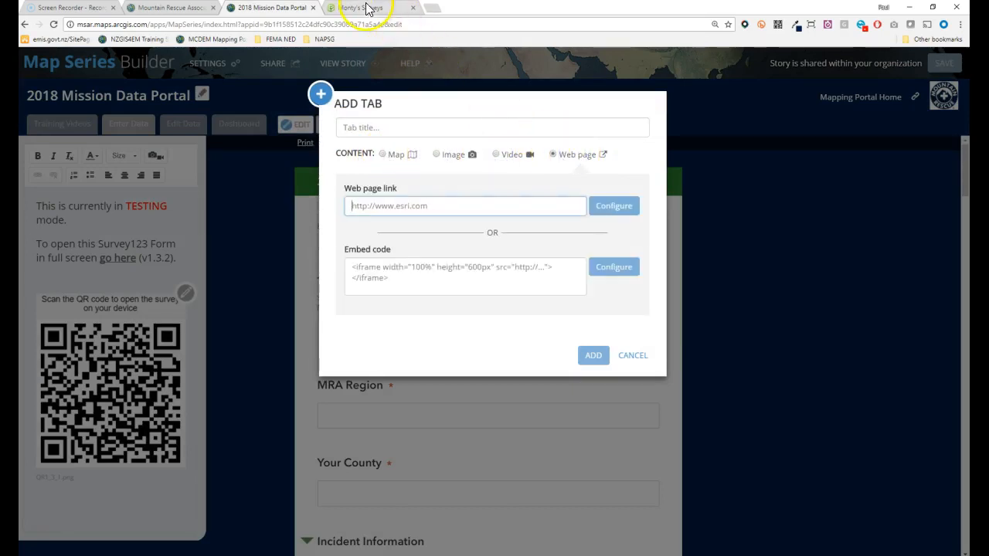
{"action": "left_click", "coordinate": [363, 9]}
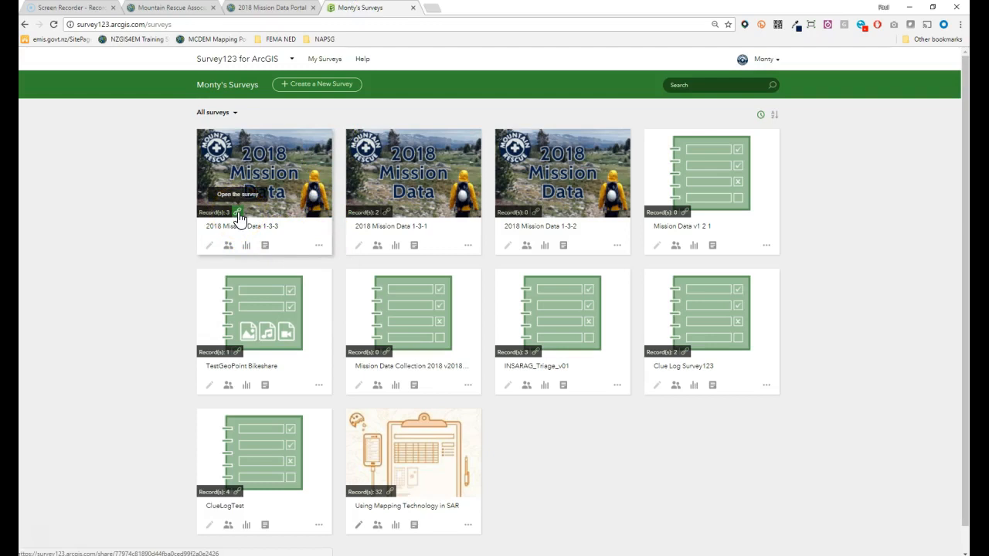
Copy the 2018 Mission Data 1-3-3 survey's web address and cancel the new story tab.
{"action": "left_click", "coordinate": [241, 215]}
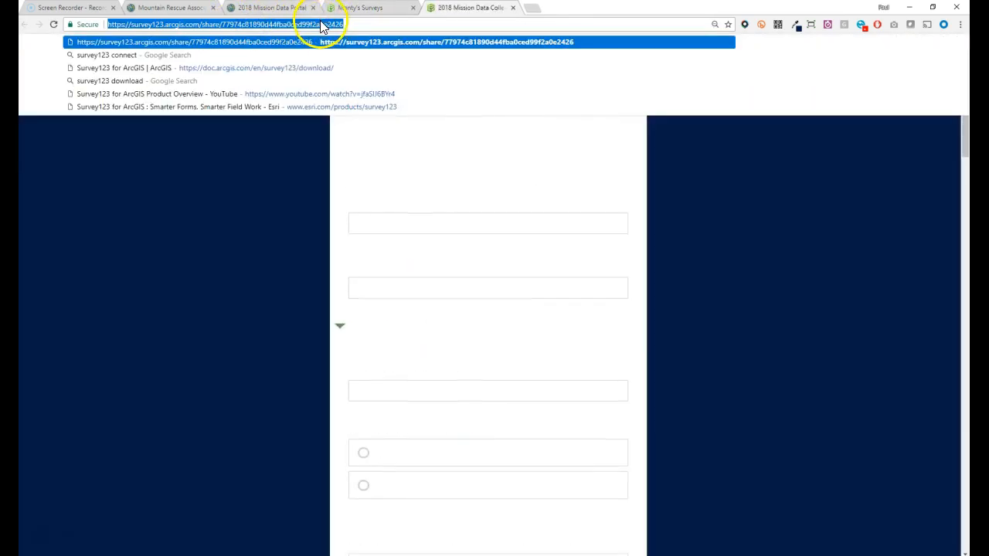
{"action": "right_click", "coordinate": [317, 25]}
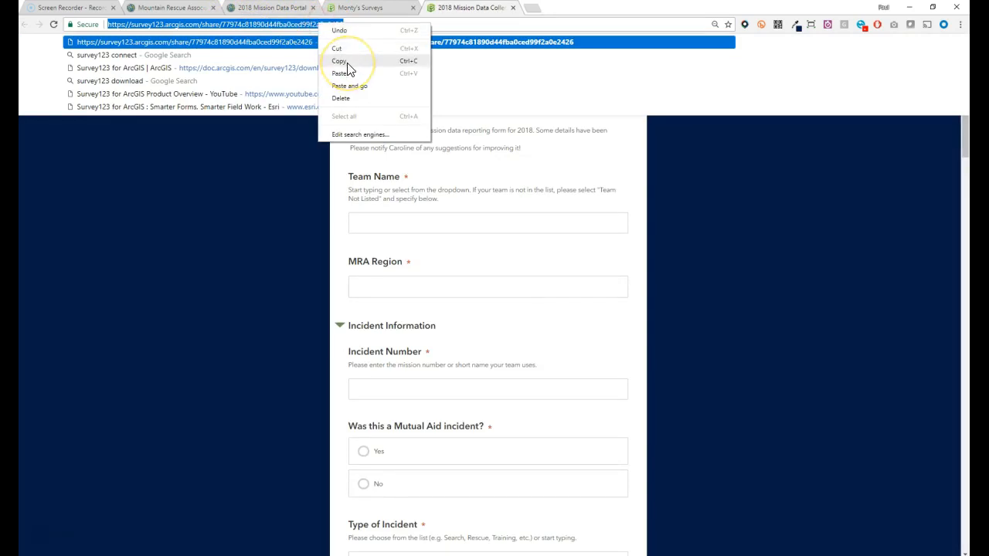
{"action": "left_click", "coordinate": [275, 8]}
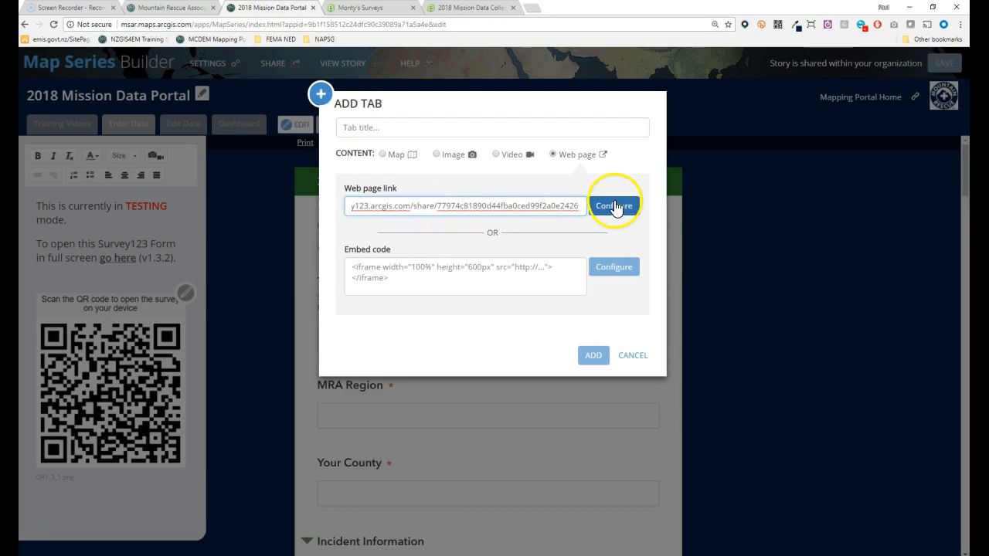
{"action": "mouse_move", "coordinate": [639, 354]}
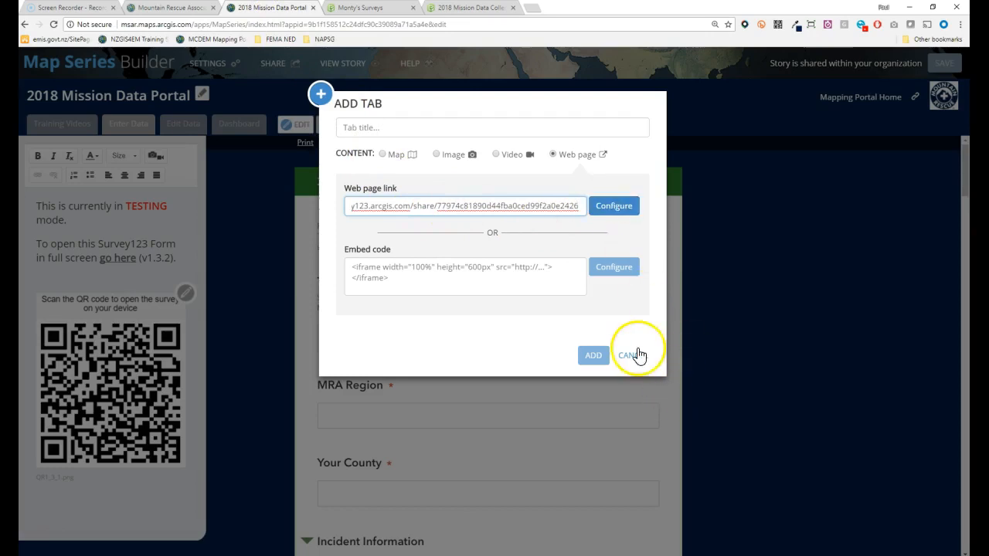
{"action": "left_click", "coordinate": [634, 354]}
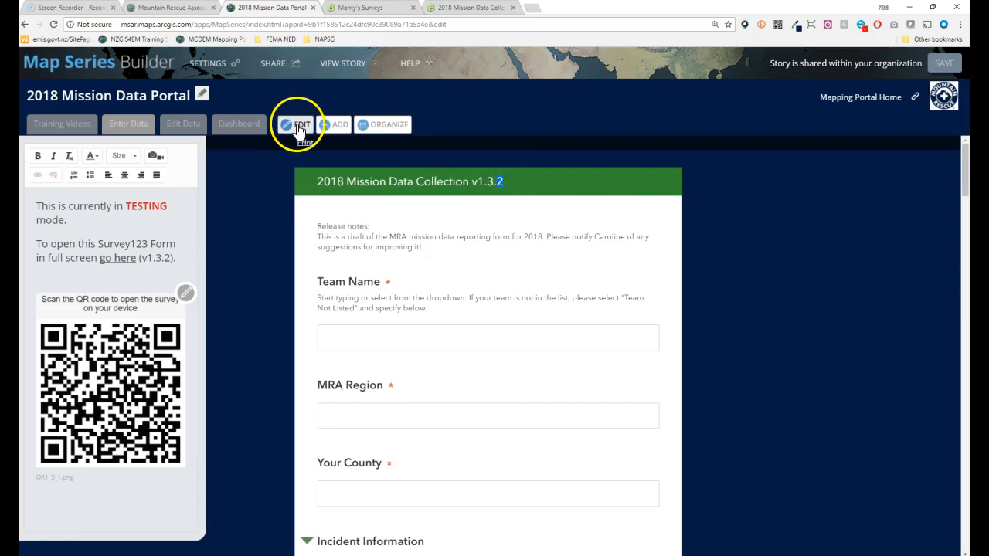
In the Enter Data tab settings, uncheck 'Unload when reader navigates away' and return to the web link settings.
{"action": "left_click", "coordinate": [303, 124]}
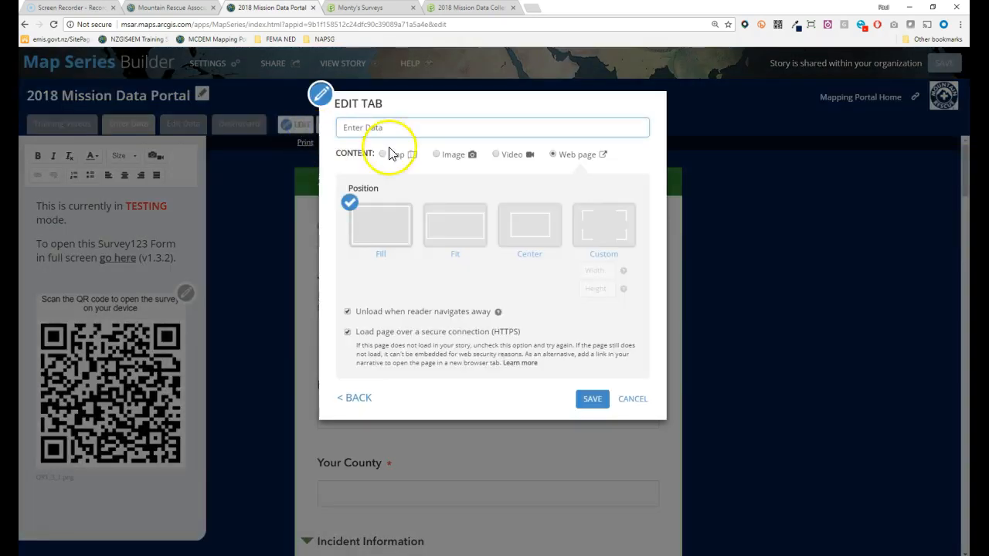
{"action": "mouse_move", "coordinate": [371, 387]}
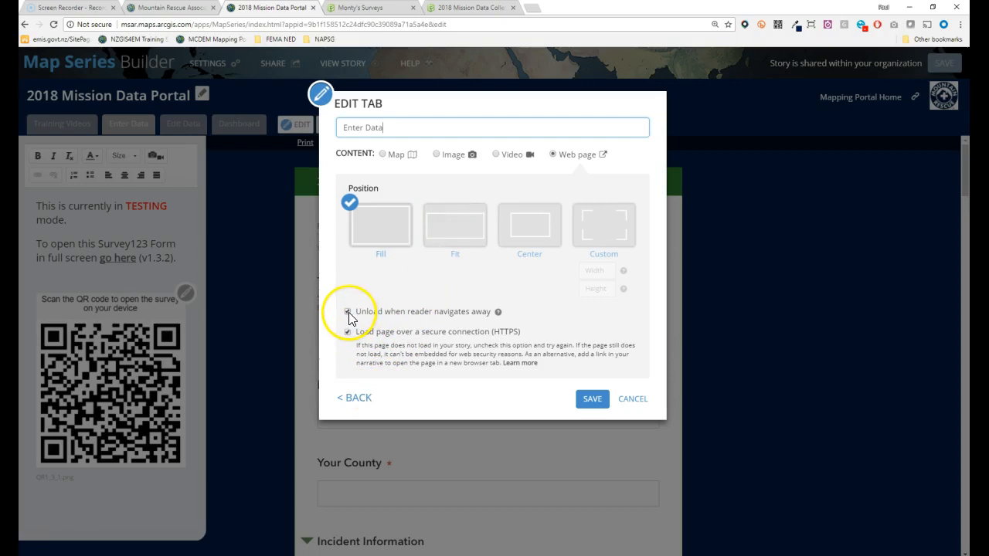
{"action": "left_click", "coordinate": [349, 312]}
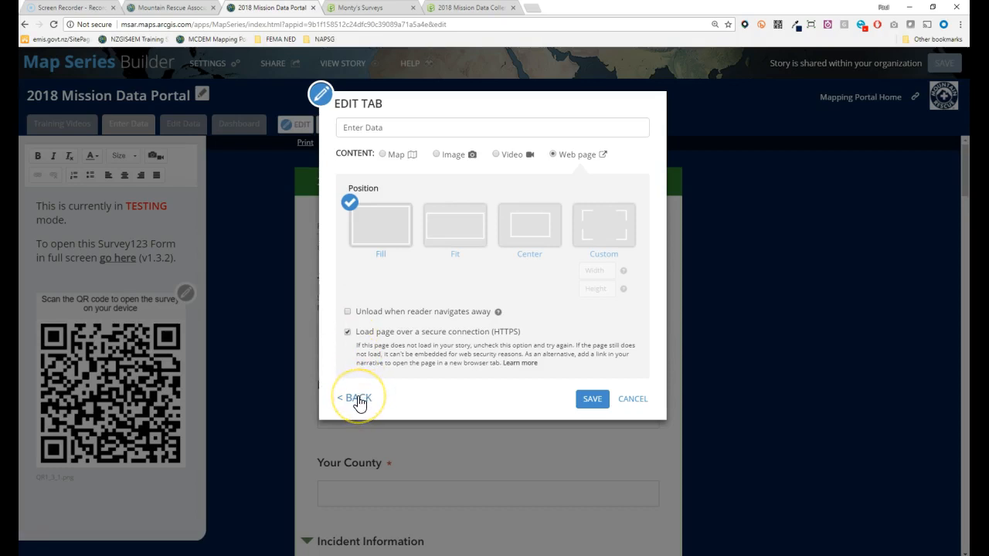
{"action": "left_click", "coordinate": [359, 397]}
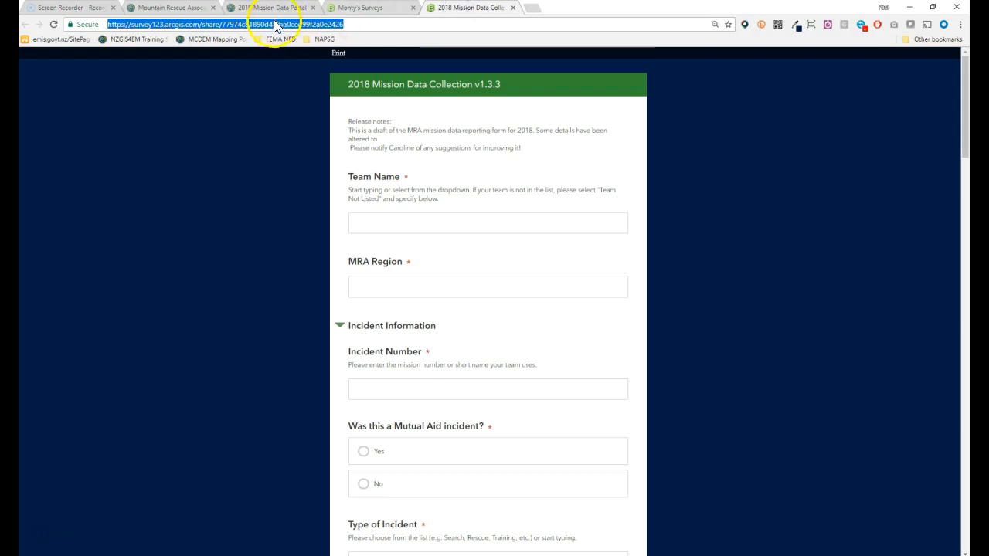
{"action": "mouse_move", "coordinate": [419, 133]}
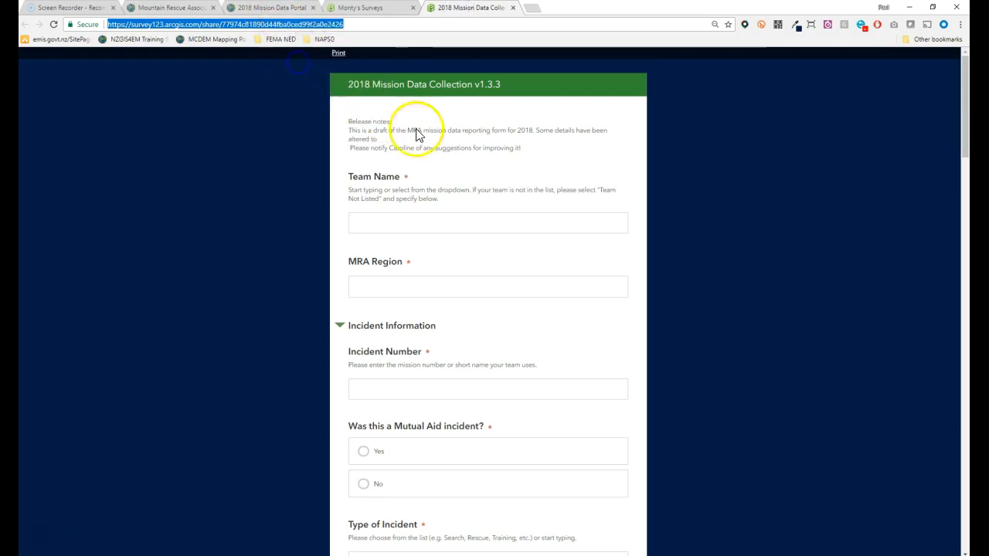
{"action": "left_click", "coordinate": [173, 6]}
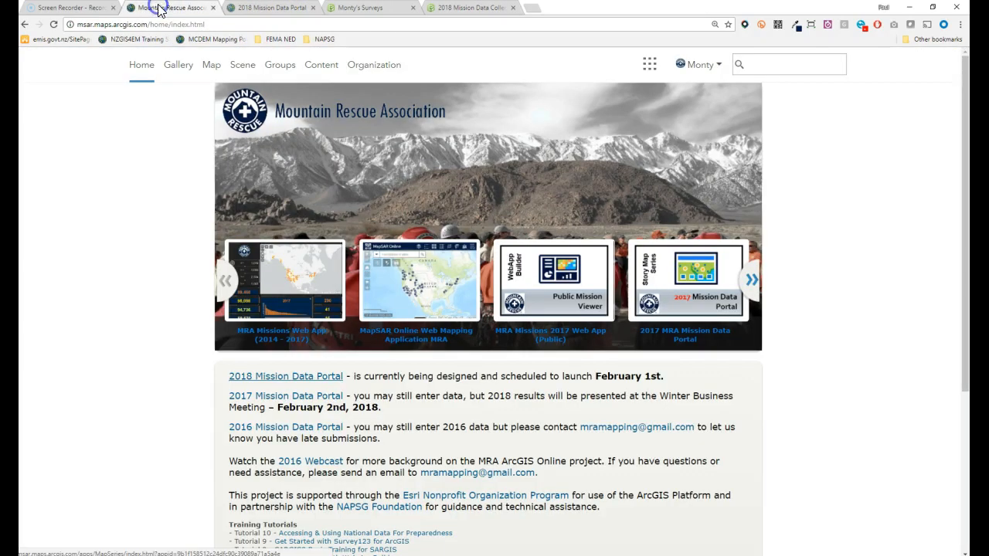
{"action": "left_click", "coordinate": [269, 7]}
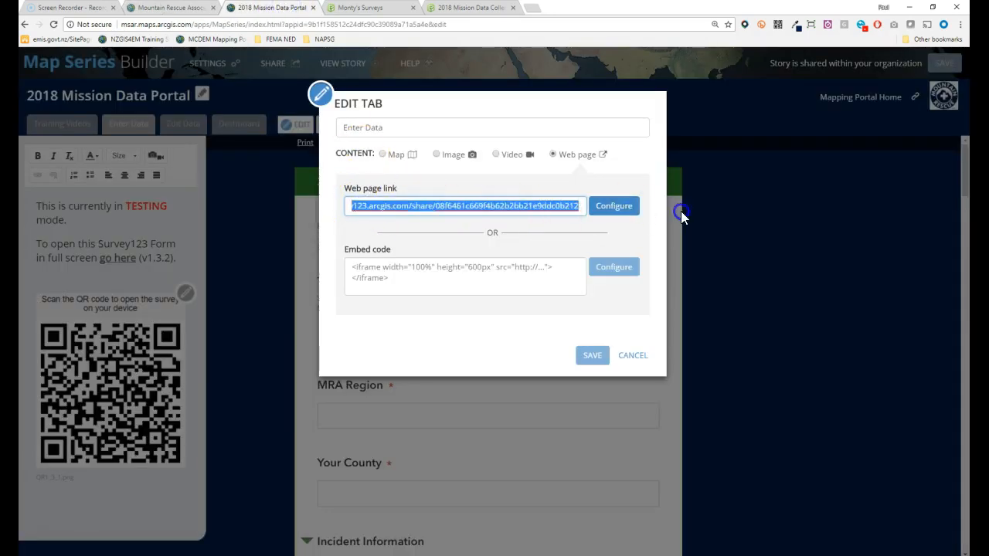
Apply the new Survey123 link to the Enter Data tab with unloading off and save the settings.
{"action": "left_click", "coordinate": [614, 206]}
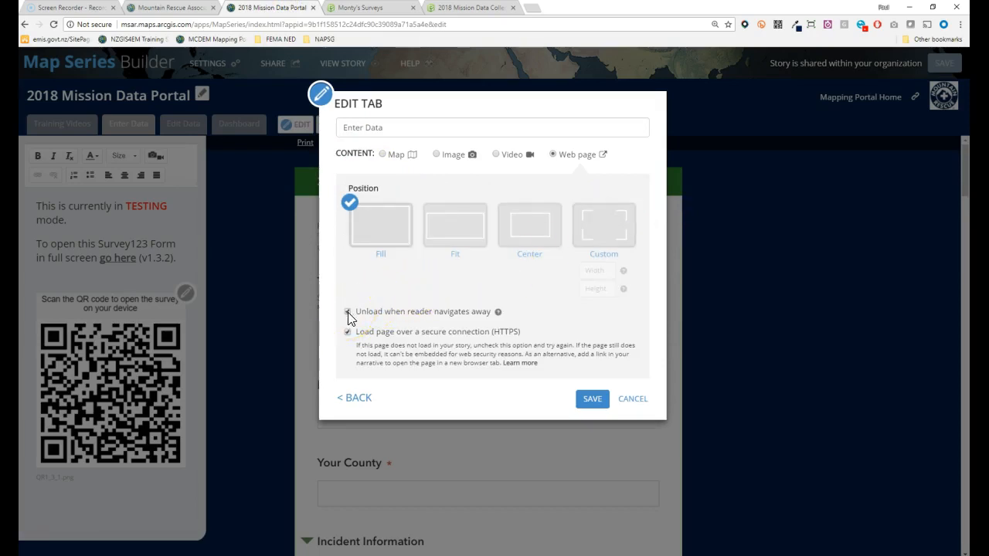
{"action": "left_click", "coordinate": [349, 312]}
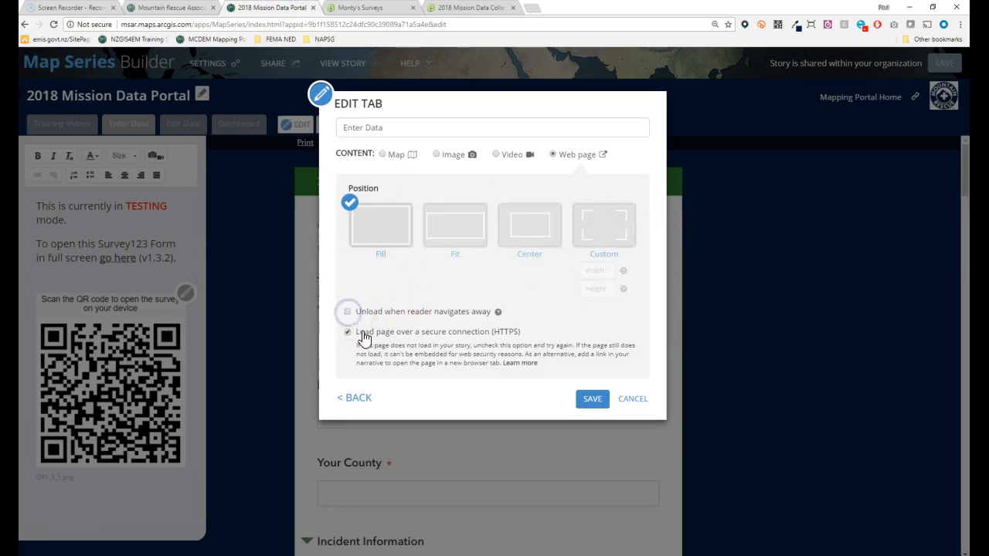
{"action": "mouse_move", "coordinate": [517, 337]}
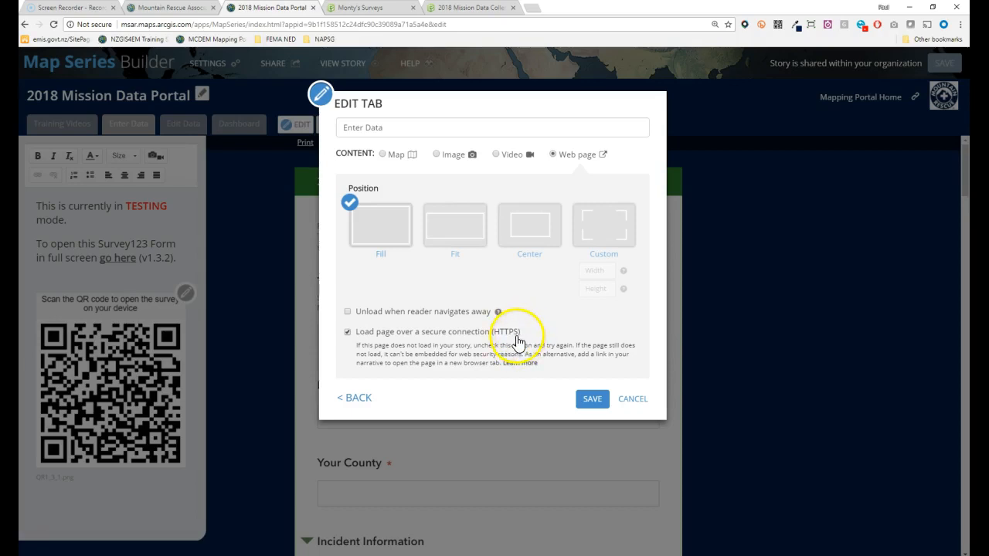
{"action": "mouse_move", "coordinate": [593, 406]}
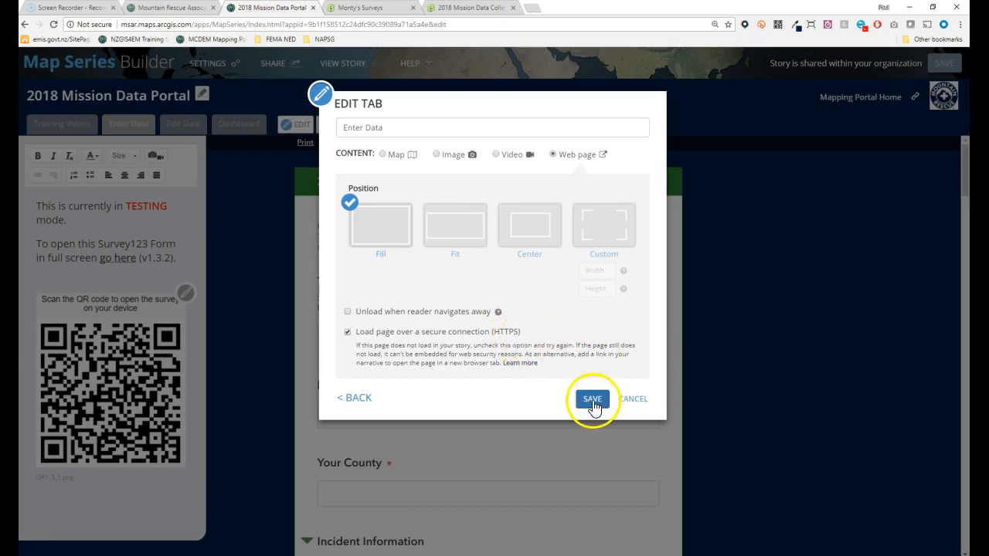
{"action": "left_click", "coordinate": [594, 399]}
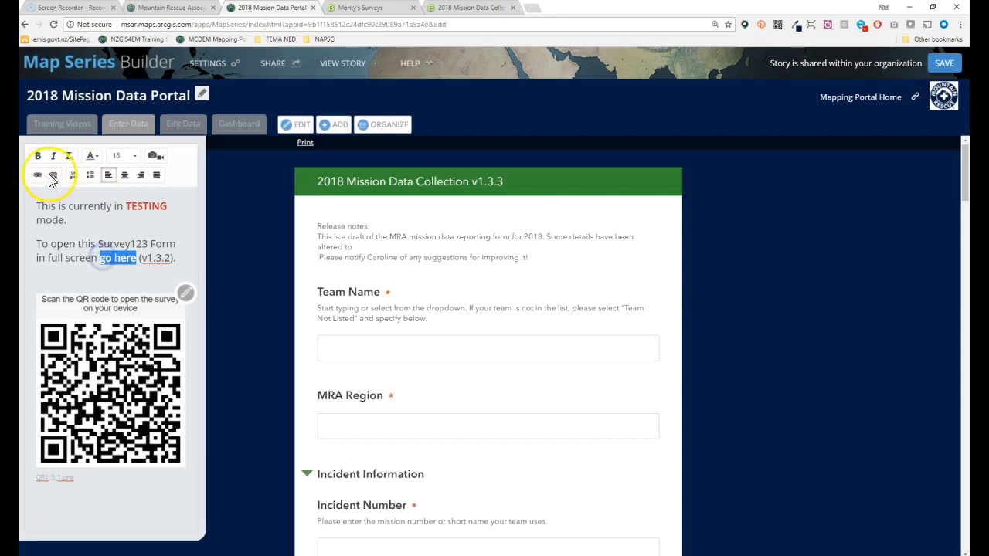
Point the 'go here' text link to the new v1.3.3 survey, then go to the Survey123 surveys page.
{"action": "left_click", "coordinate": [37, 177]}
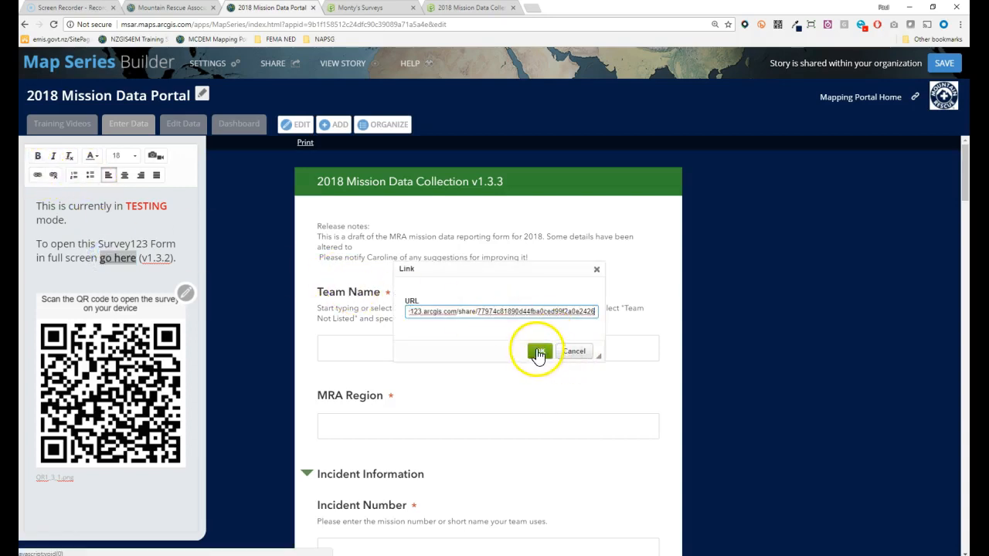
{"action": "left_click", "coordinate": [534, 351]}
{"action": "type", "text": "3"}
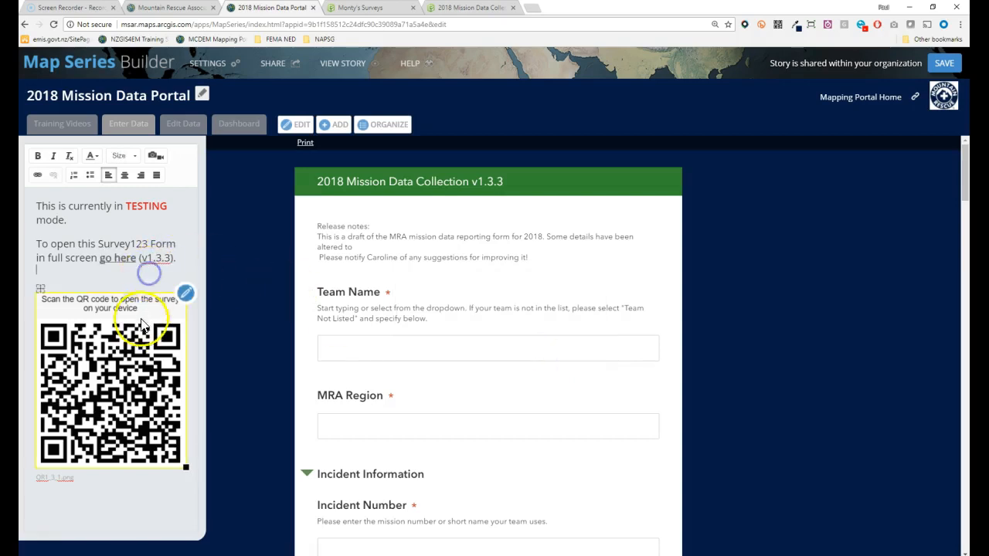
{"action": "mouse_move", "coordinate": [107, 356]}
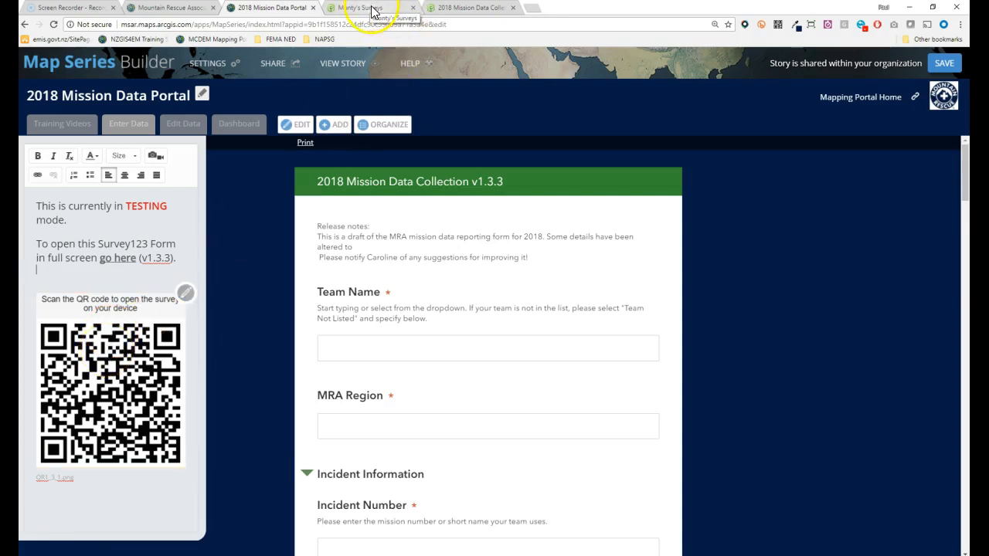
{"action": "left_click", "coordinate": [368, 6]}
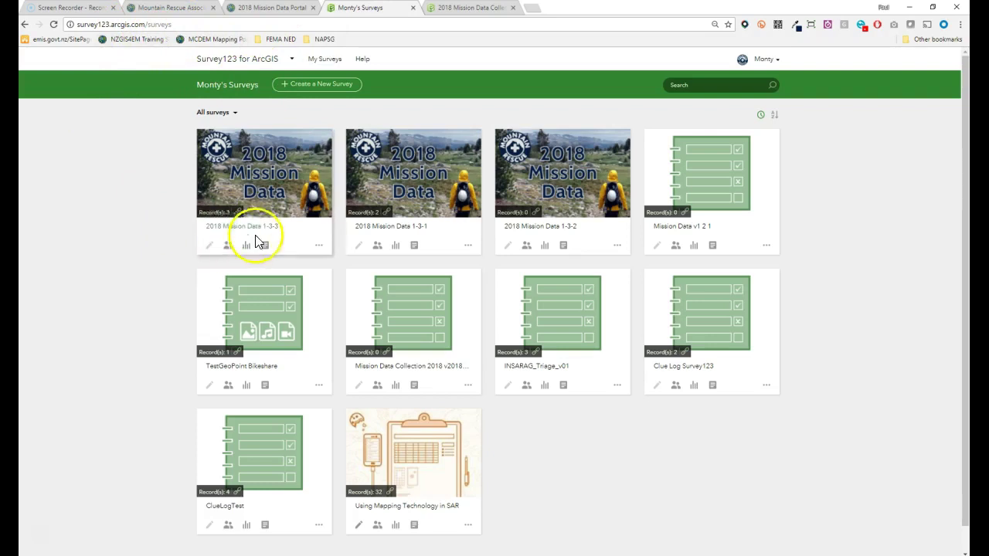
{"action": "mouse_move", "coordinate": [228, 251]}
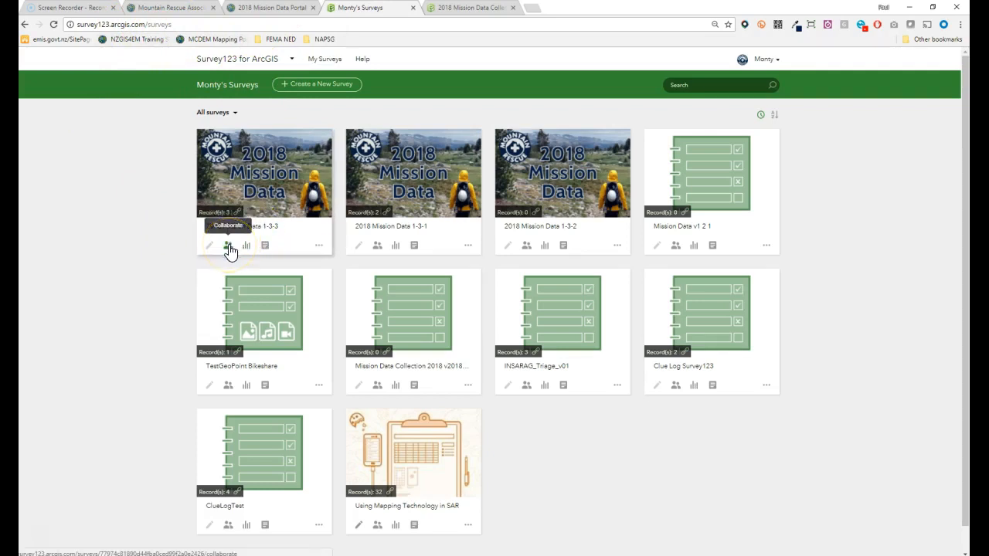
Open the Collaborate sharing settings of the 2018 Mission Data 1-3-3 survey.
{"action": "left_click", "coordinate": [228, 246]}
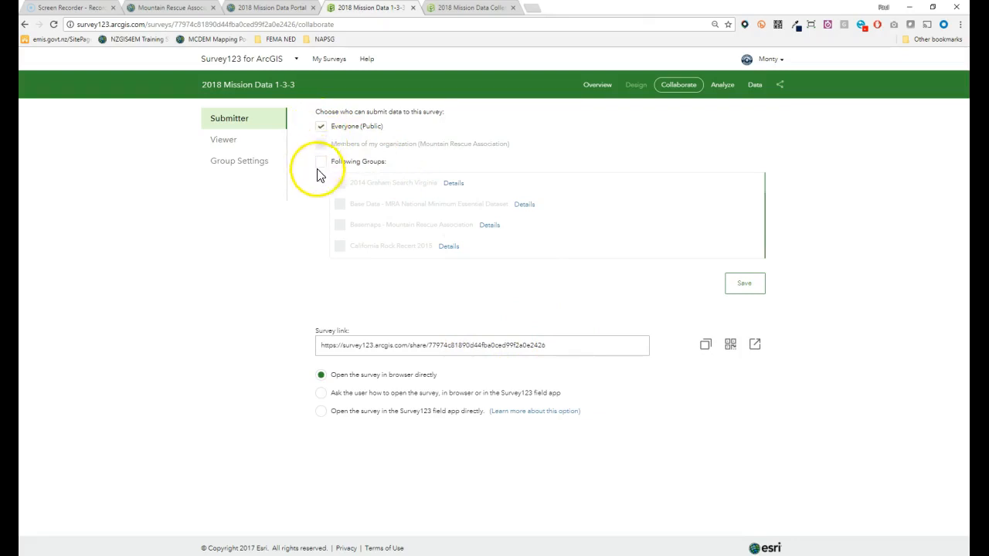
Allow the Mission Collection - Mountain Rescue Association group to submit to the survey and save.
{"action": "left_click", "coordinate": [322, 162]}
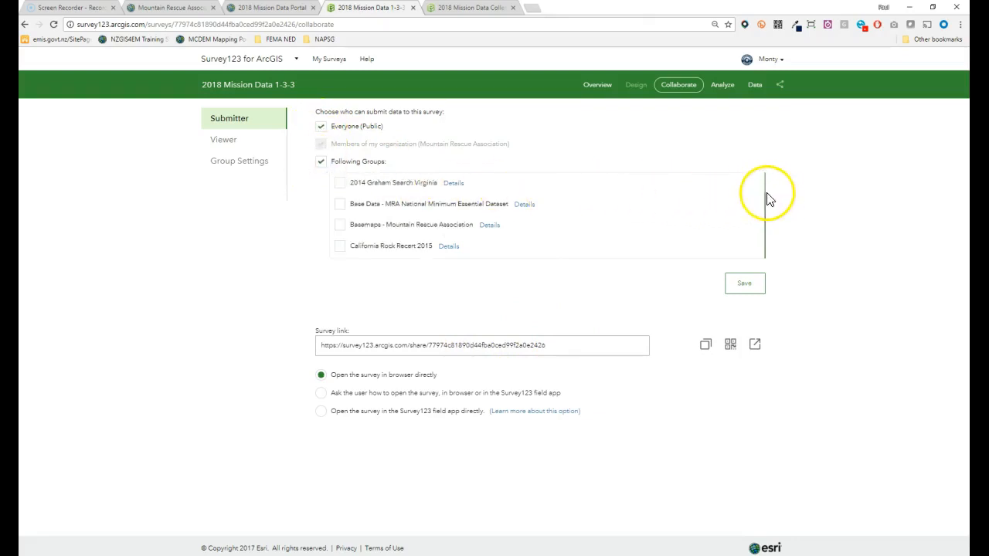
{"action": "scroll", "scroll_direction": "down", "scroll_amount": 3}
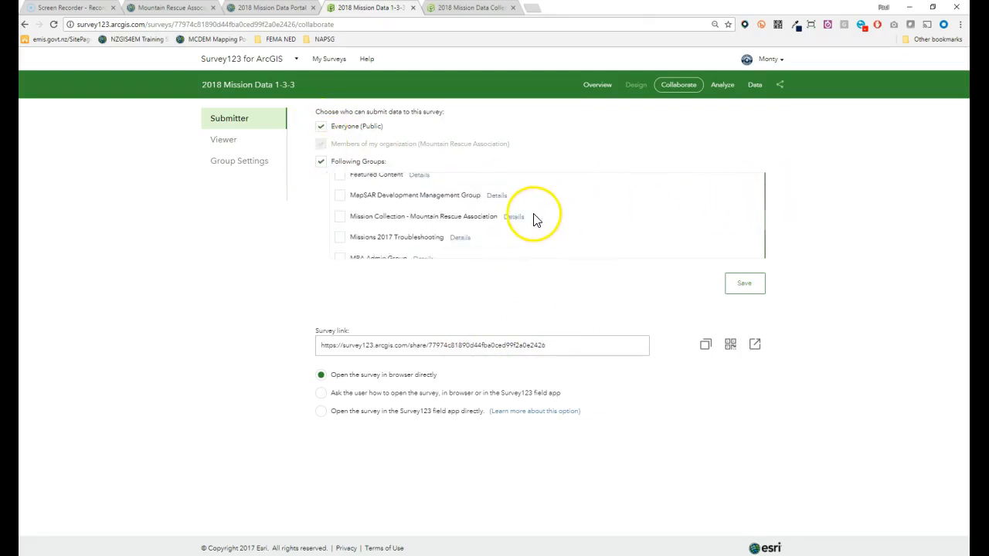
{"action": "scroll", "scroll_direction": "down", "scroll_amount": 3}
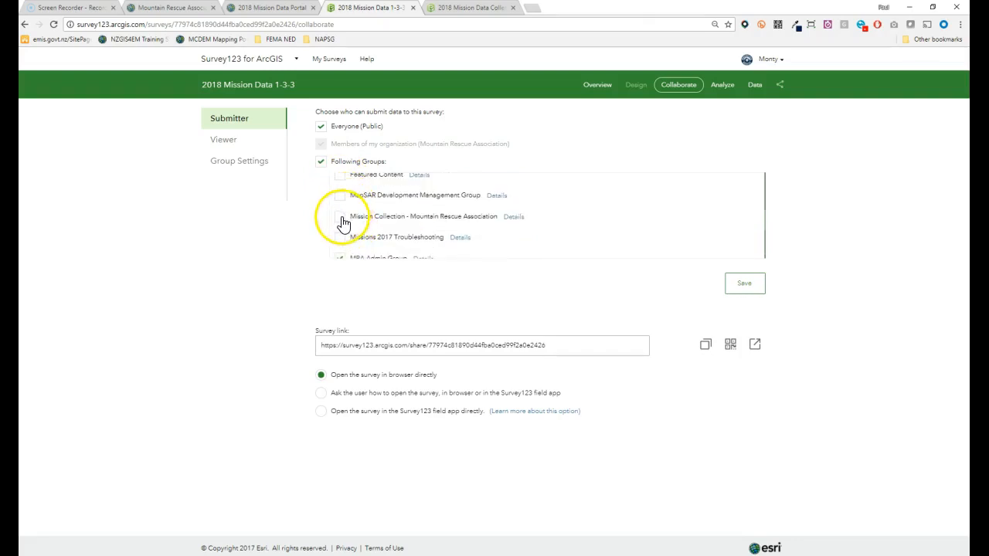
{"action": "left_click", "coordinate": [321, 217]}
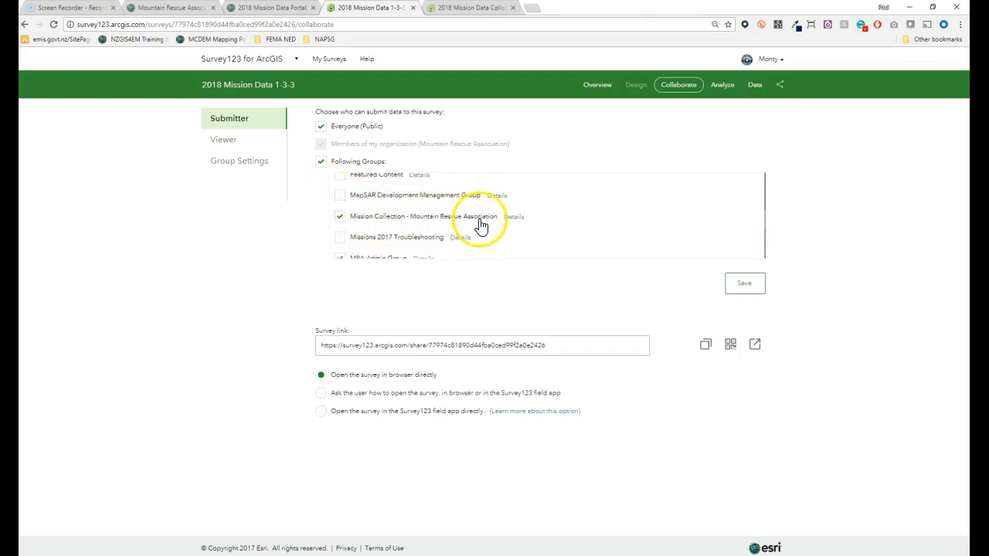
{"action": "left_click", "coordinate": [335, 216]}
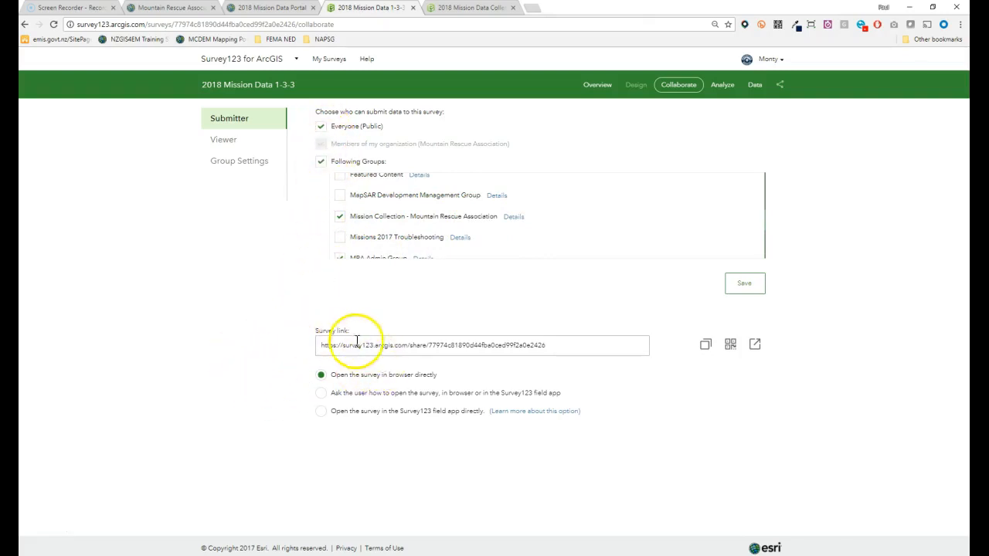
Set the survey link to ask users how to open it, ending with ?open=menu.
{"action": "left_click", "coordinate": [320, 392]}
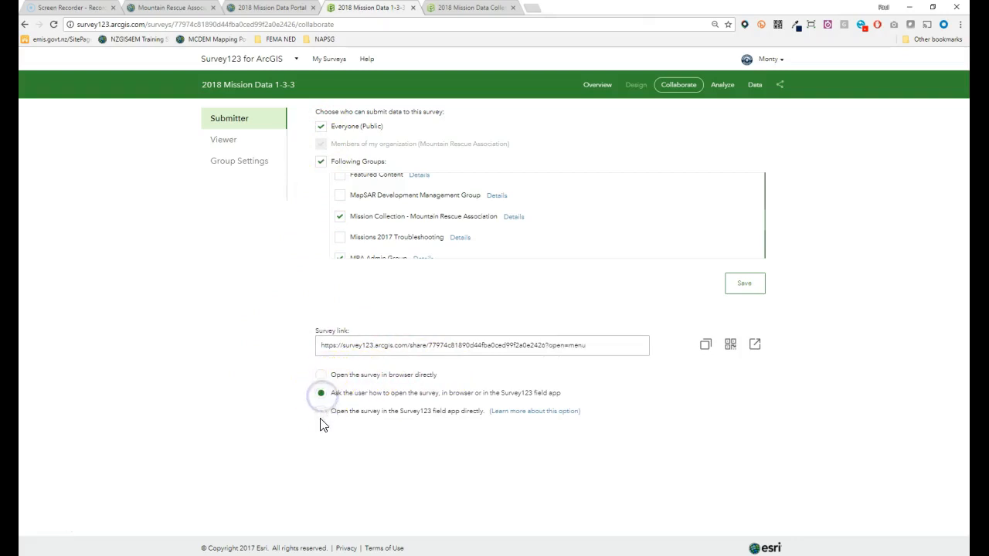
{"action": "left_click", "coordinate": [321, 411]}
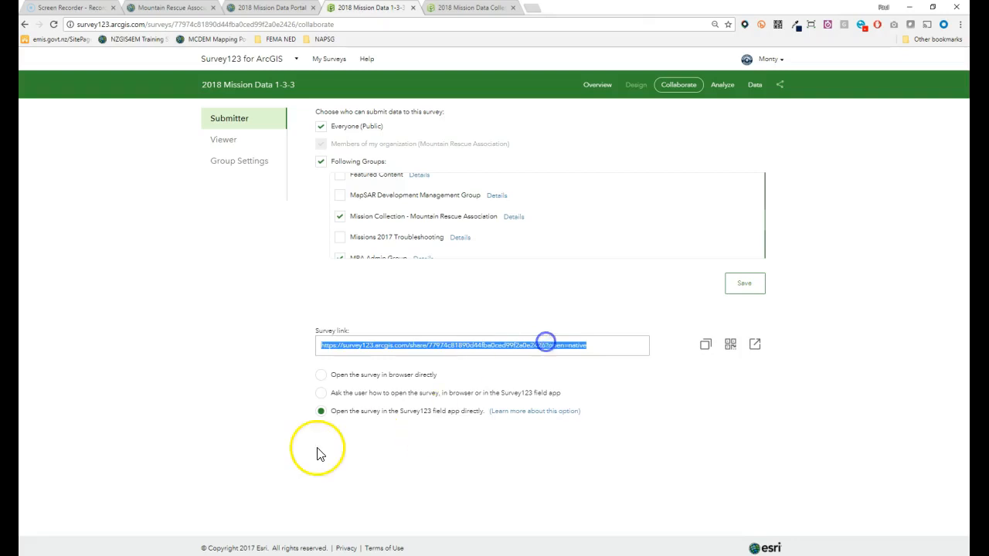
{"action": "left_click", "coordinate": [319, 394]}
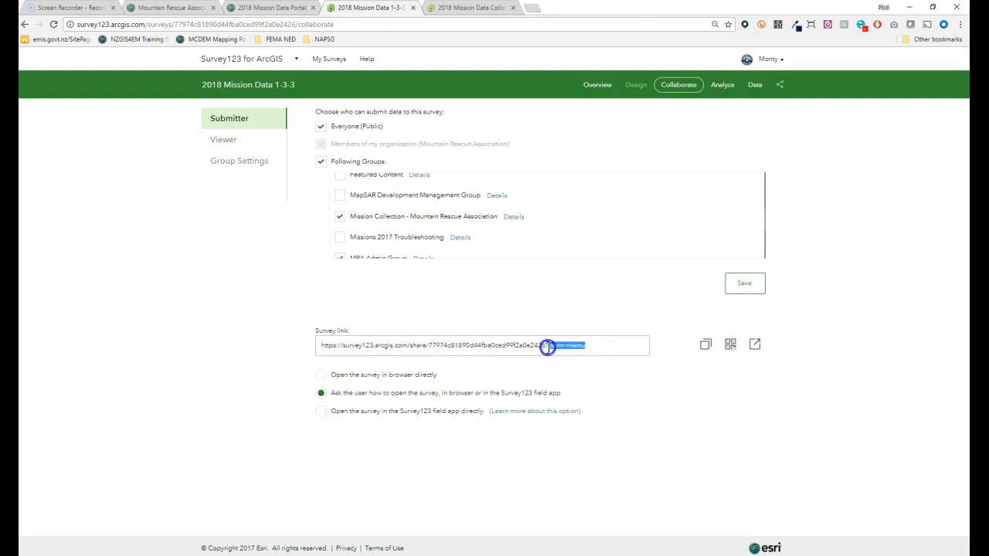
{"action": "triple_click", "coordinate": [475, 346]}
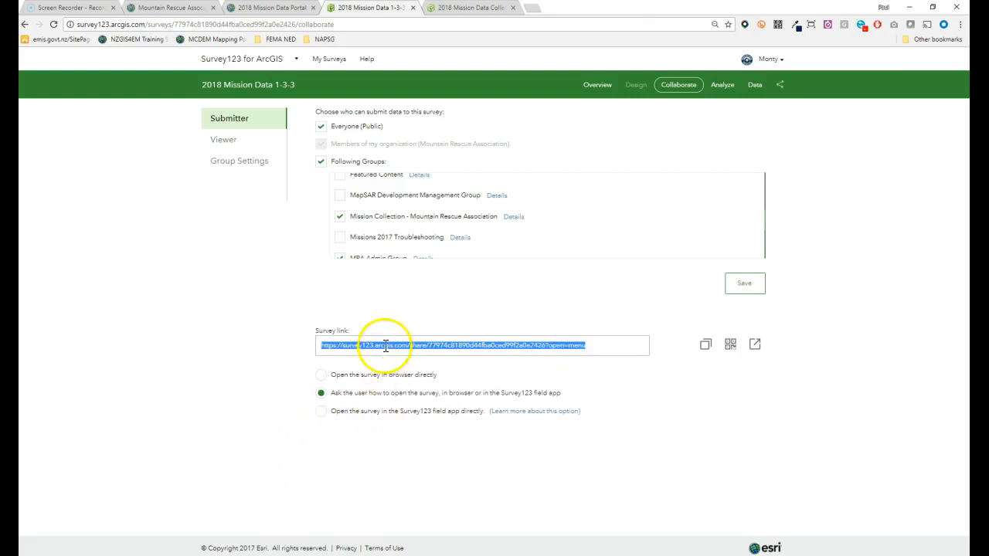
{"action": "left_click", "coordinate": [320, 376]}
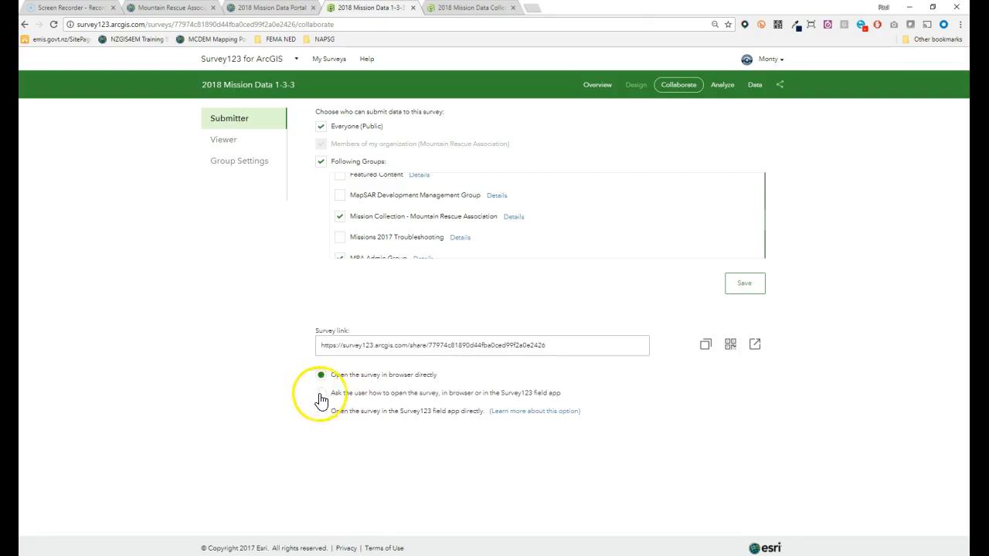
{"action": "left_click", "coordinate": [321, 392]}
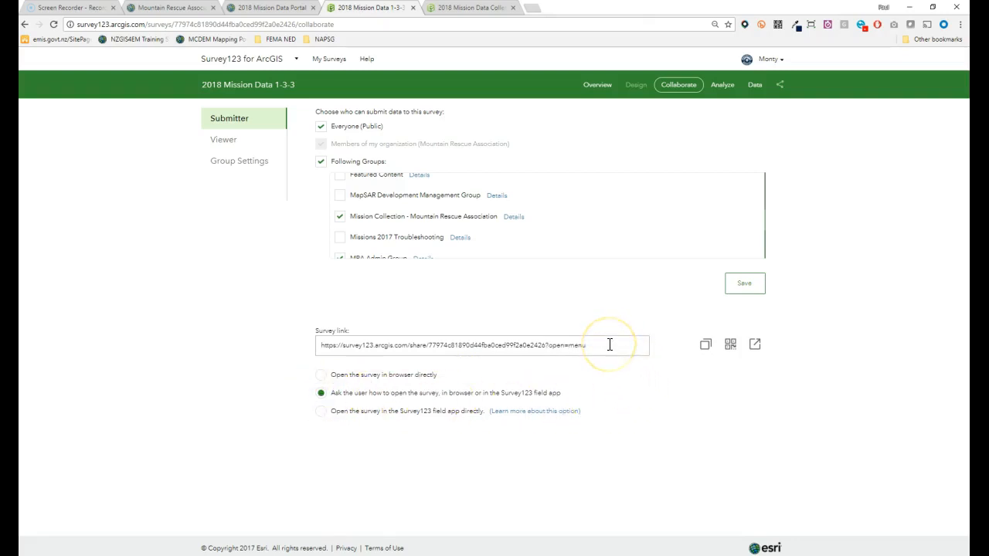
{"action": "left_click", "coordinate": [721, 343]}
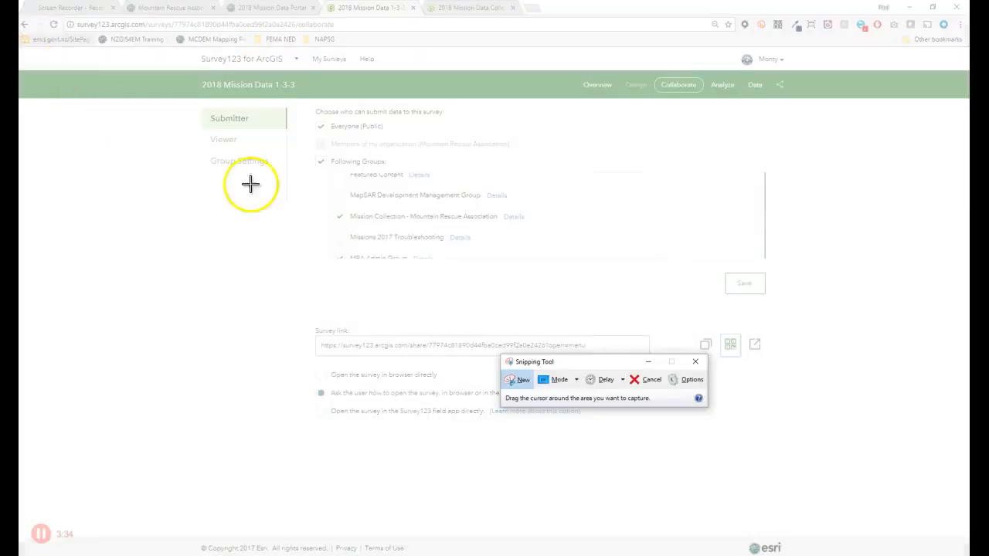
Start a new snip and reveal the survey's QR code to capture it.
{"action": "left_click", "coordinate": [622, 380]}
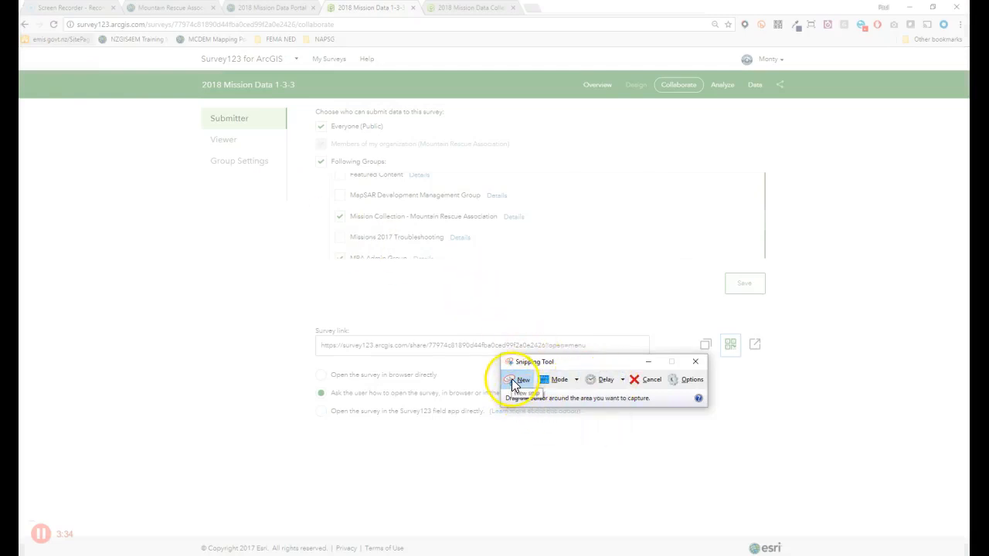
{"action": "left_click", "coordinate": [517, 380]}
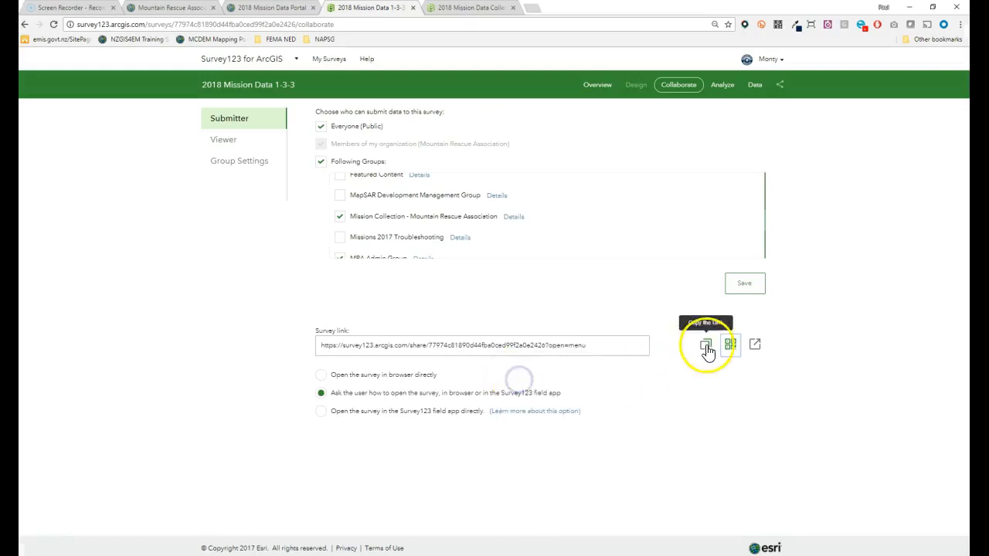
{"action": "left_click", "coordinate": [731, 343]}
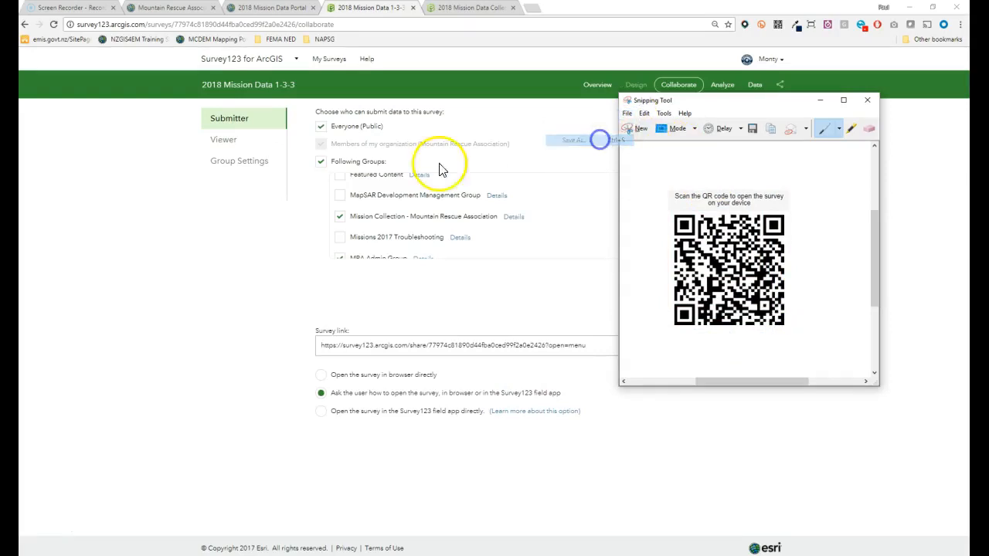
Save the snip to the Desktop as 'QR' and return to Map Series Builder.
{"action": "left_click", "coordinate": [753, 128]}
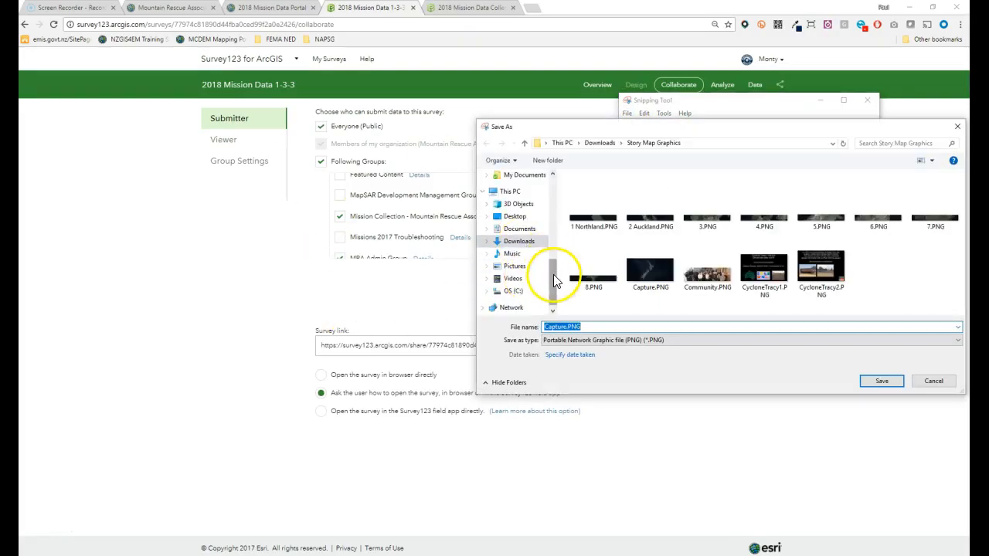
{"action": "left_click", "coordinate": [513, 195]}
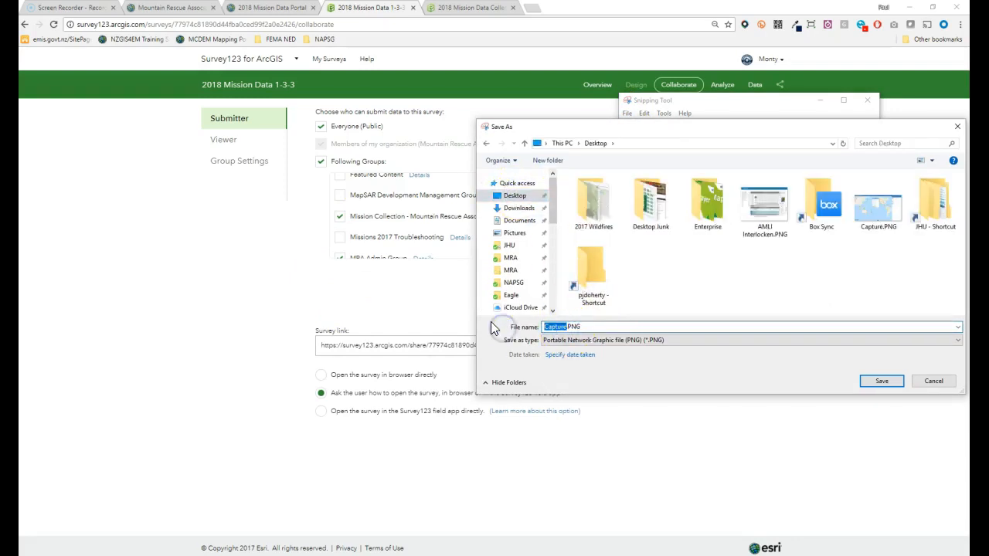
{"action": "type", "text": "QR"}
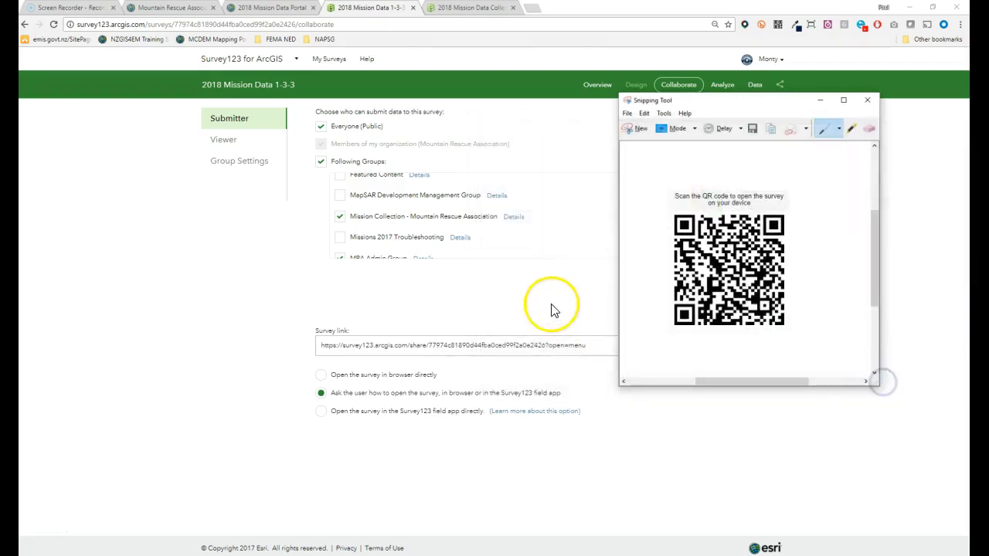
{"action": "left_click", "coordinate": [270, 7]}
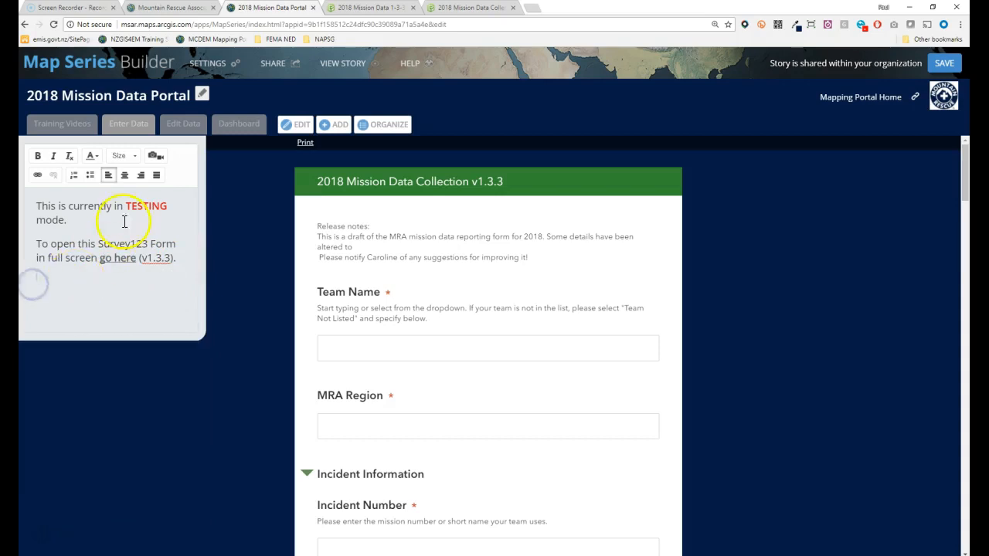
Insert the uploaded QR PNG image with a maximize button into the Enter Data panel.
{"action": "left_click", "coordinate": [155, 154]}
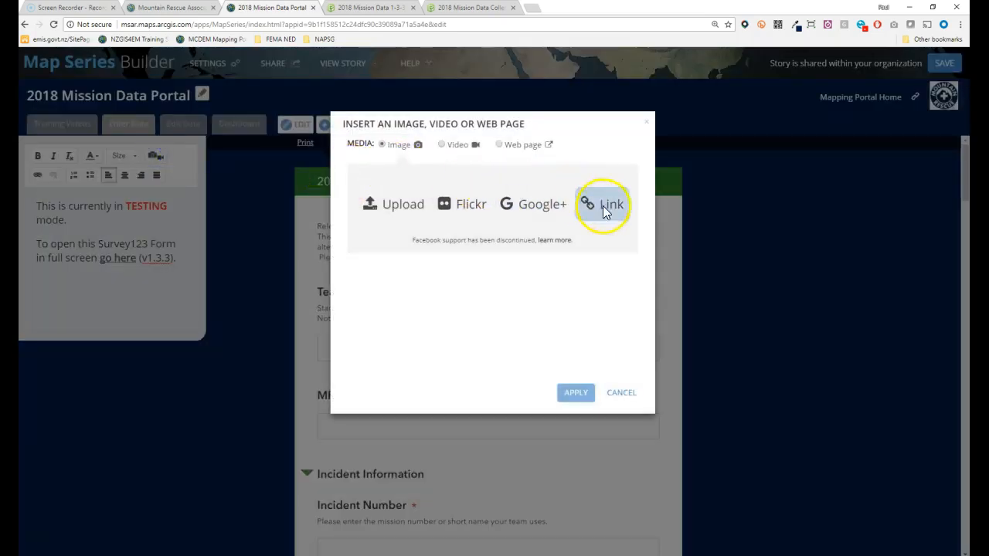
{"action": "mouse_move", "coordinate": [386, 211]}
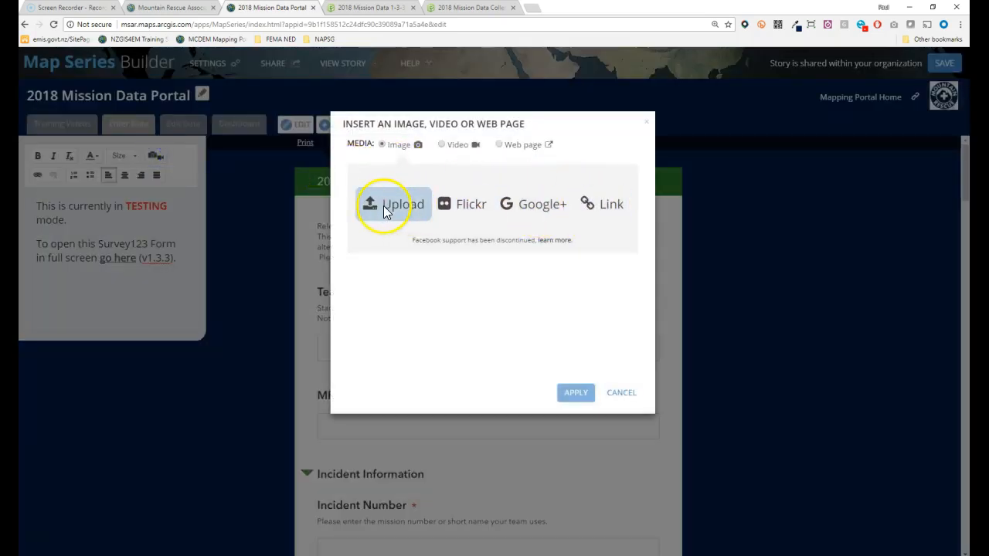
{"action": "left_click", "coordinate": [389, 204]}
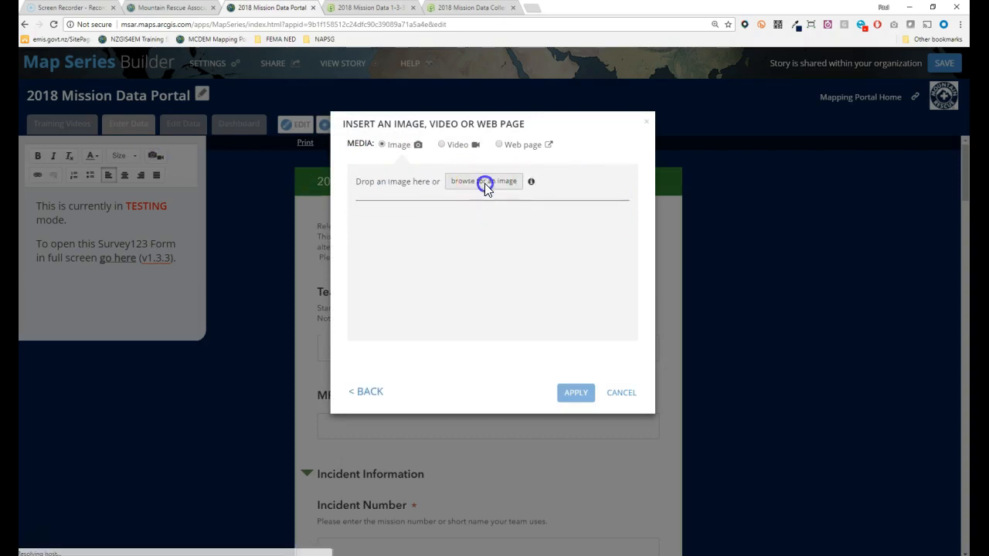
{"action": "left_click", "coordinate": [486, 181]}
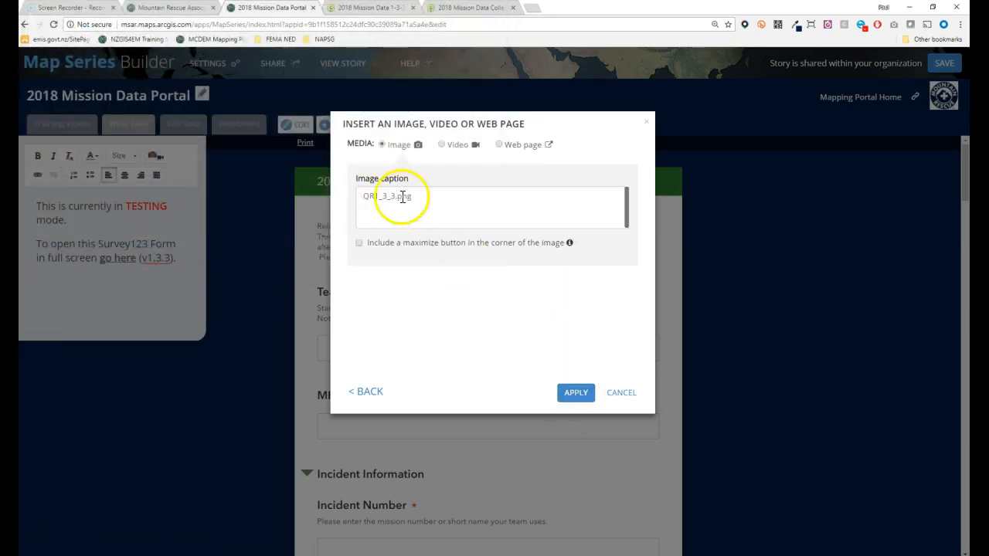
{"action": "left_click", "coordinate": [360, 243]}
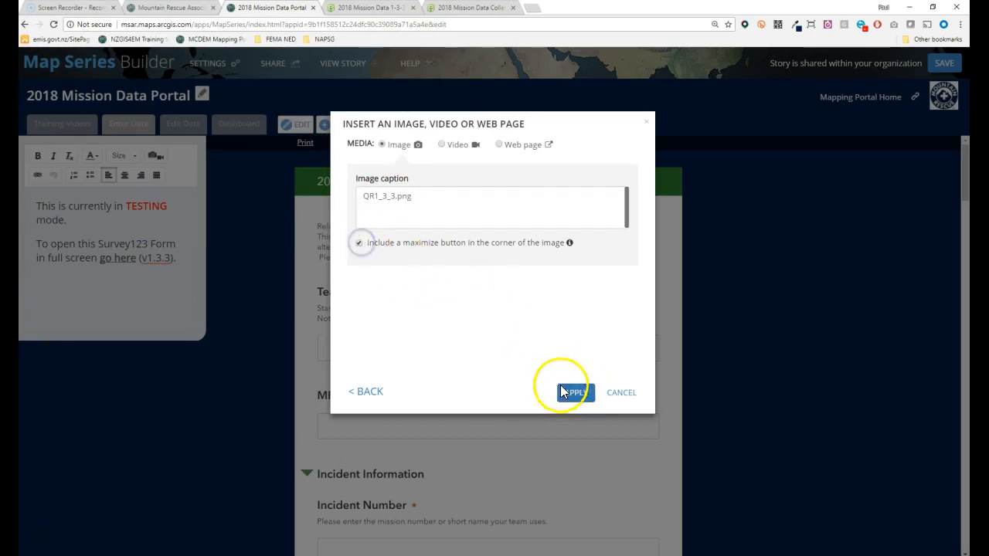
{"action": "left_click", "coordinate": [569, 393]}
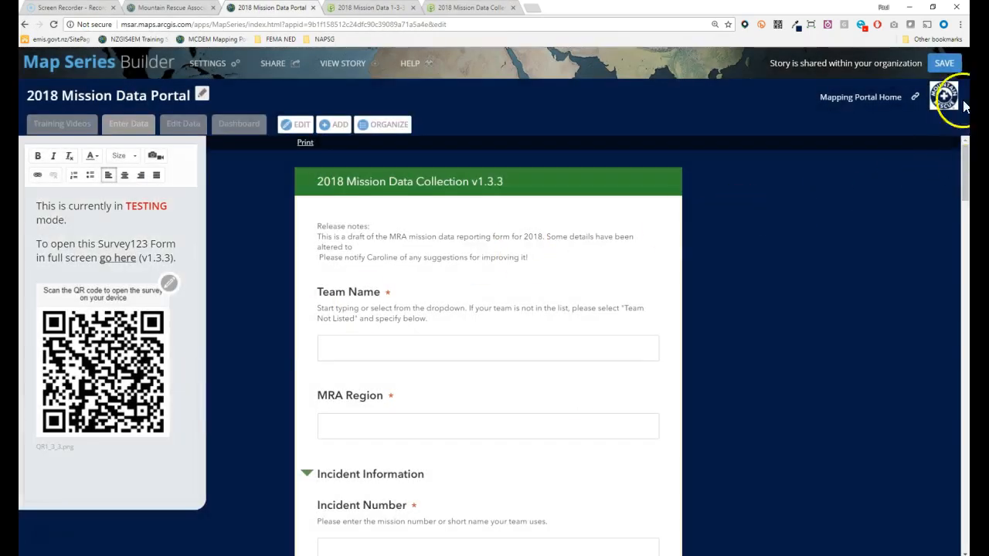
Save the story map with the QR code image in the Enter Data panel.
{"action": "left_click", "coordinate": [949, 62]}
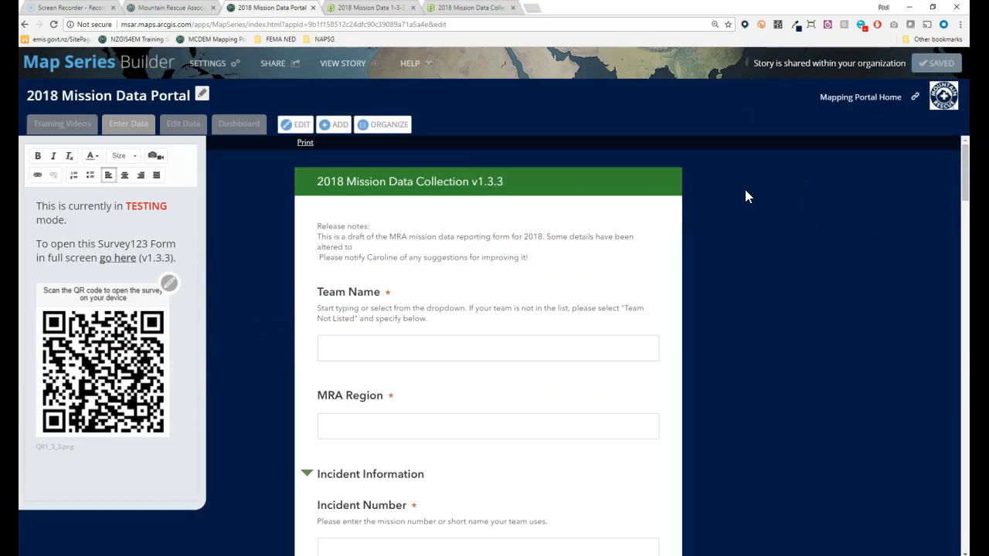
{"action": "mouse_move", "coordinate": [773, 151]}
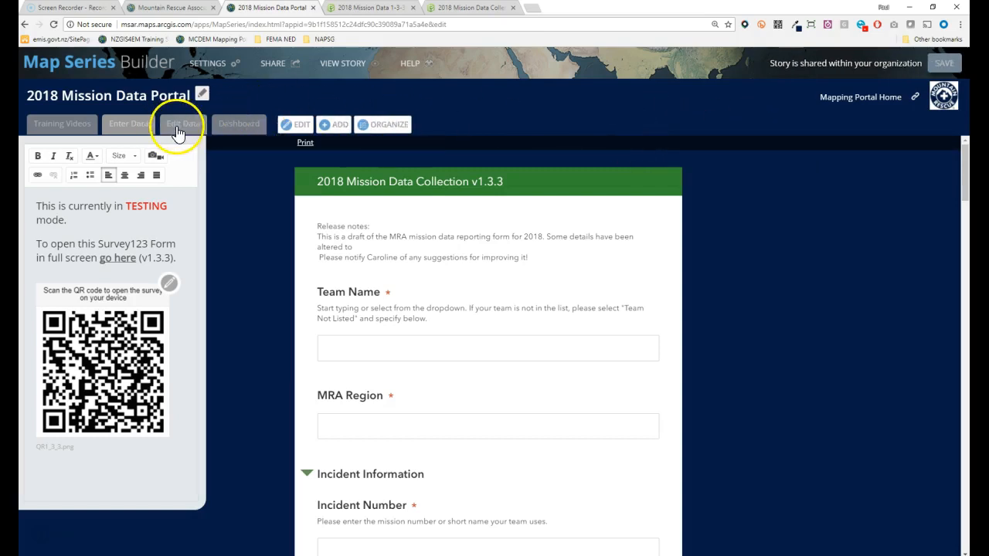
Switch to the Edit Data tab of the story map.
{"action": "left_click", "coordinate": [183, 124]}
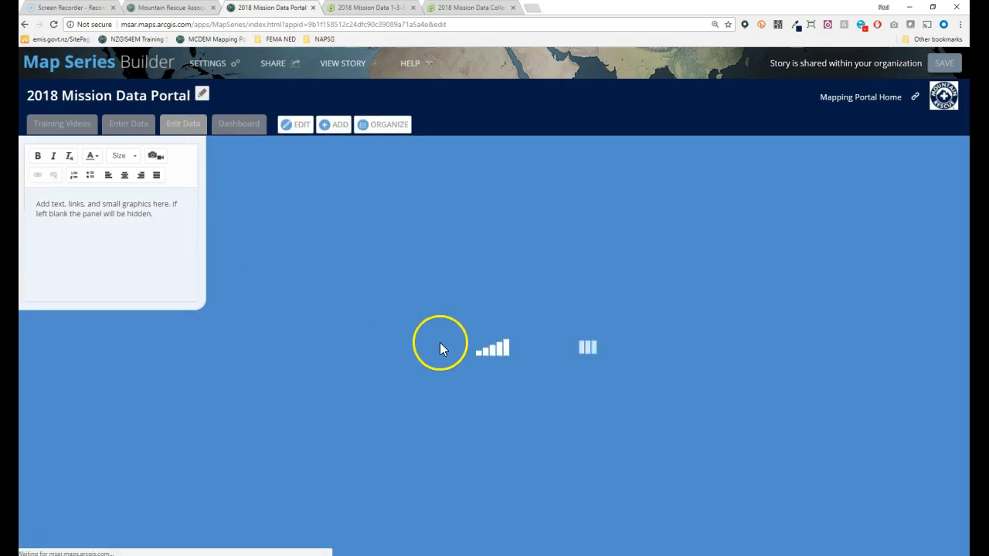
{"action": "mouse_move", "coordinate": [380, 260]}
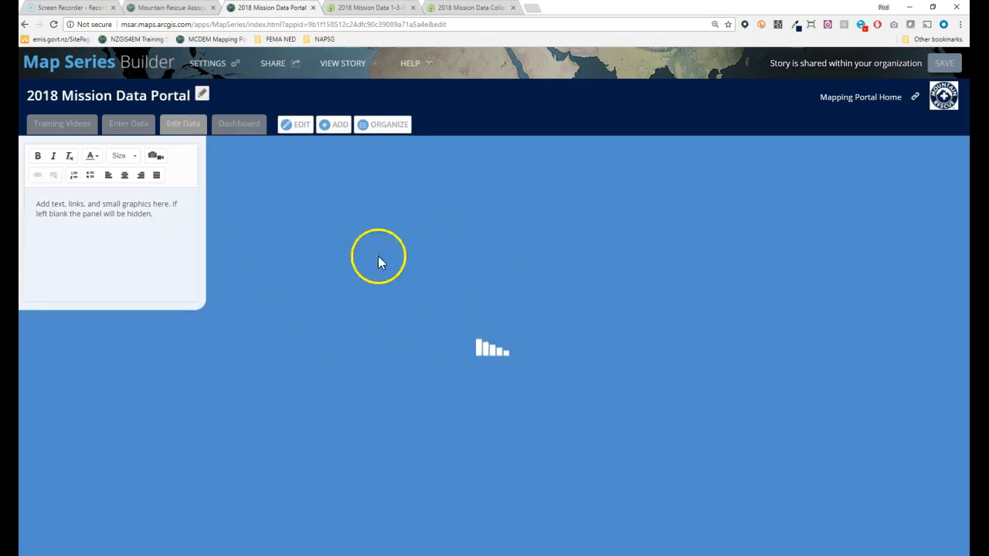